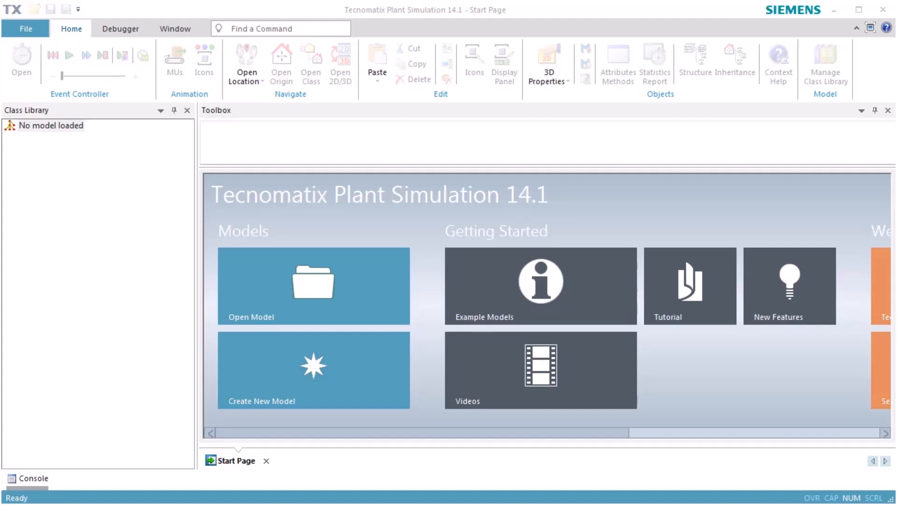
pyautogui.moveTo(358, 368)
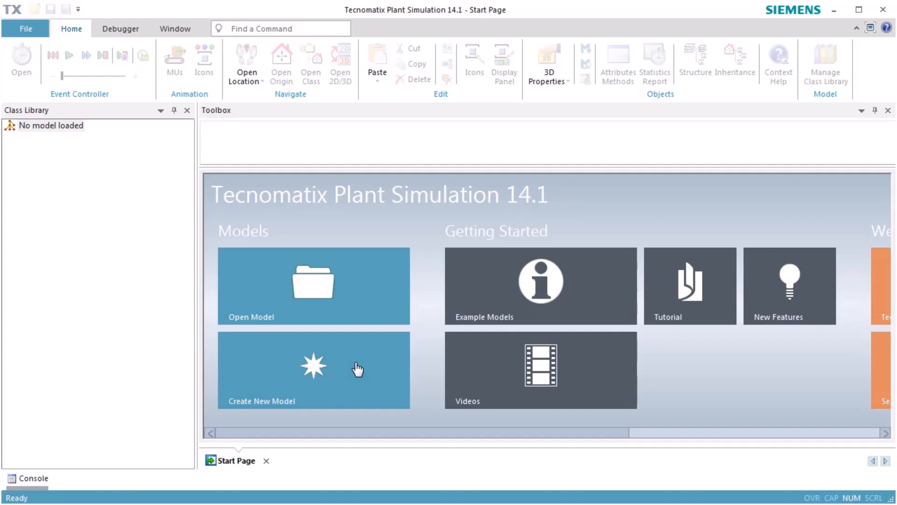
# Step: Create a new empty model from the Start Page
pyautogui.click(313, 369)
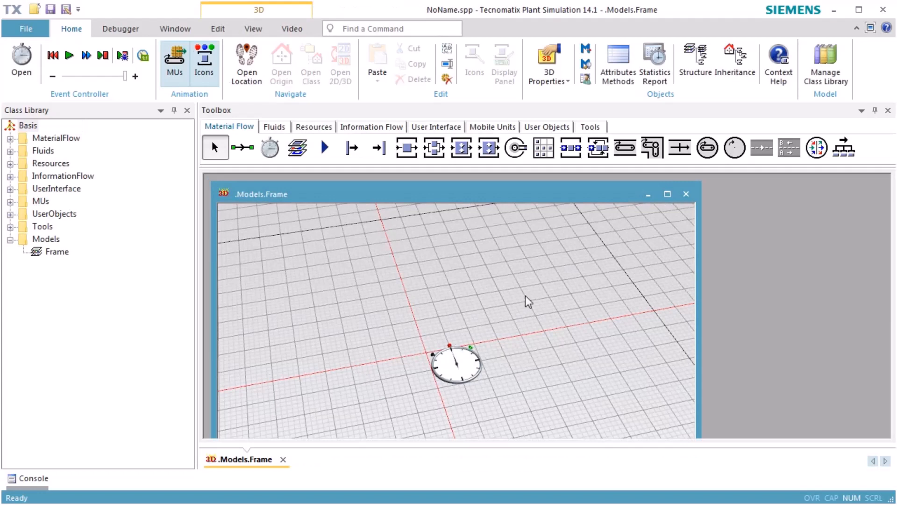
# Step: Load the free Crane library through Manage Class Library
pyautogui.click(825, 63)
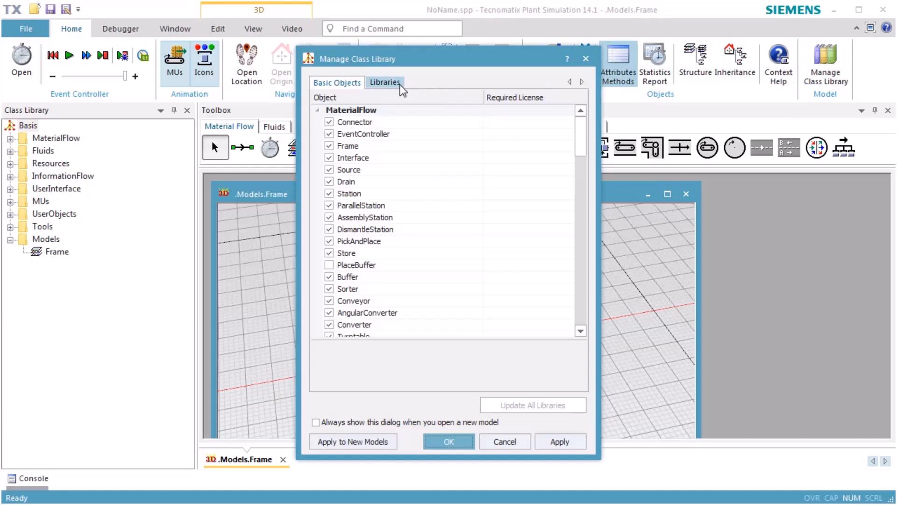
pyautogui.click(384, 82)
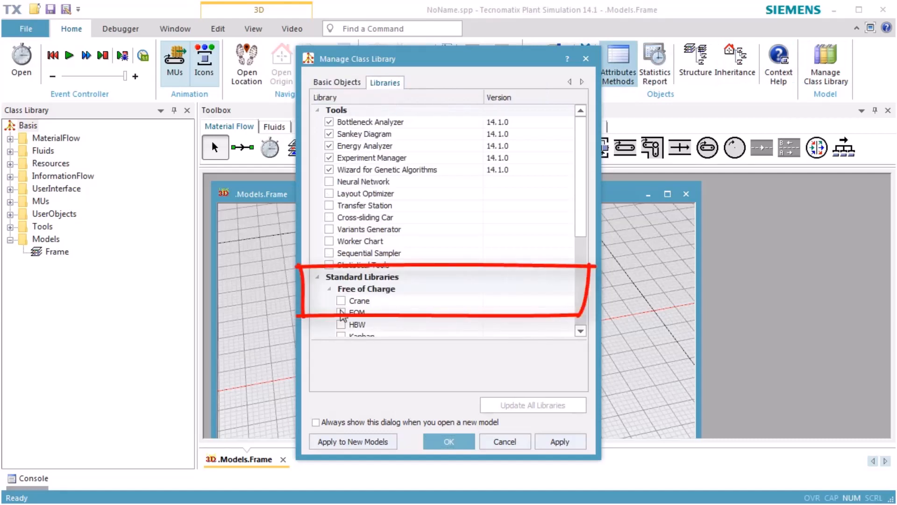
pyautogui.click(341, 300)
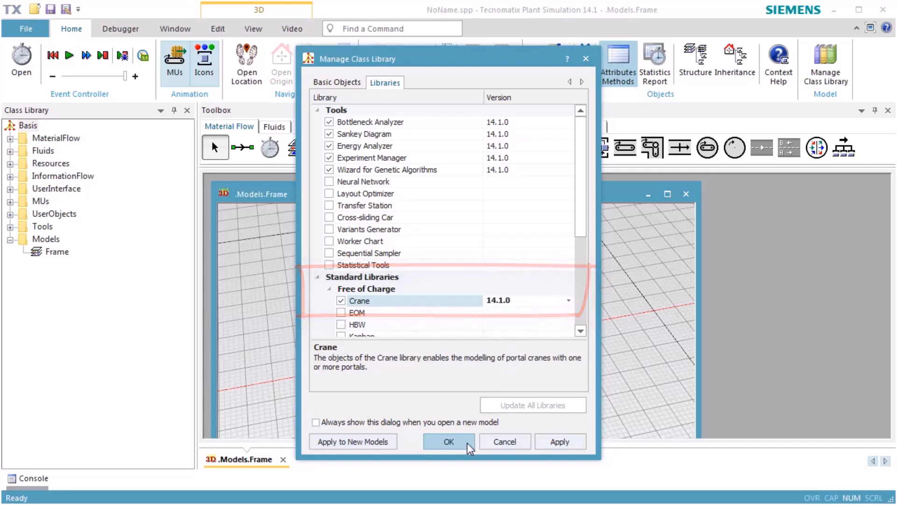
pyautogui.click(449, 441)
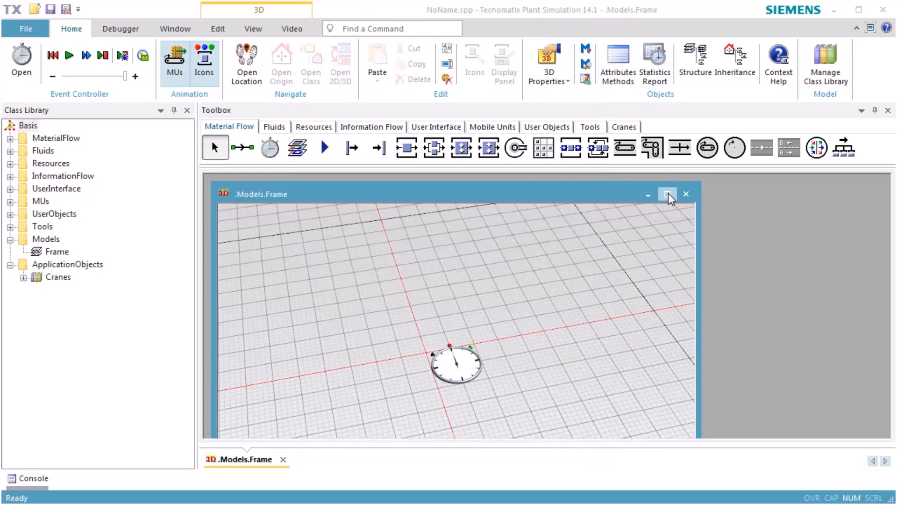
# Step: Maximize the frame, switch to Planning View and insert a StorageArea from the Cranes toolbox
pyautogui.click(667, 194)
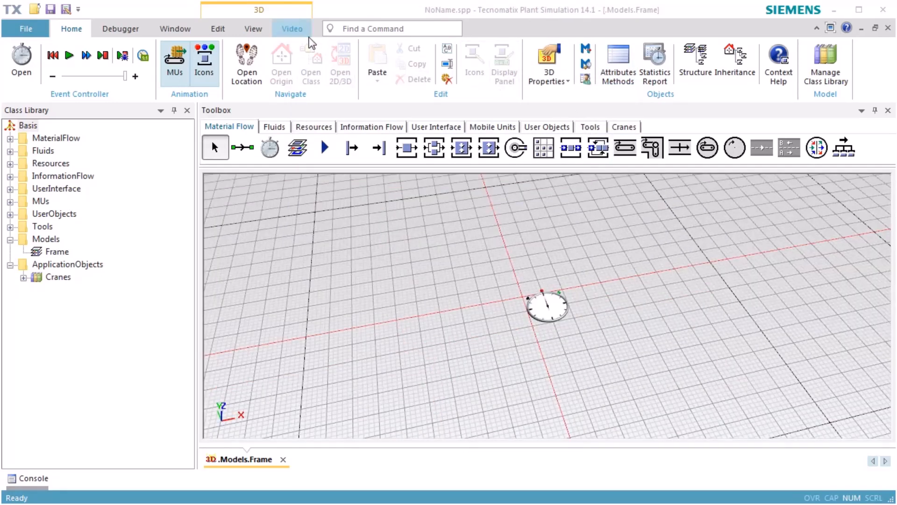
pyautogui.click(252, 29)
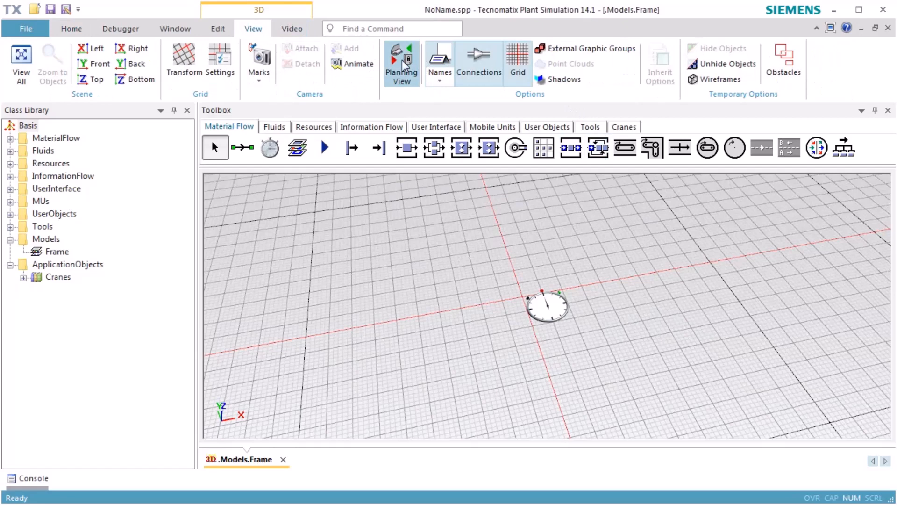
pyautogui.click(401, 61)
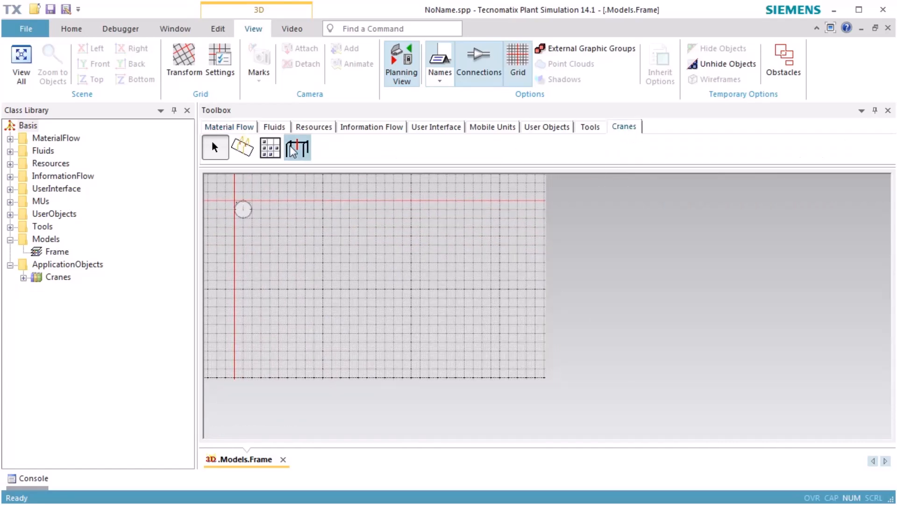
pyautogui.click(269, 147)
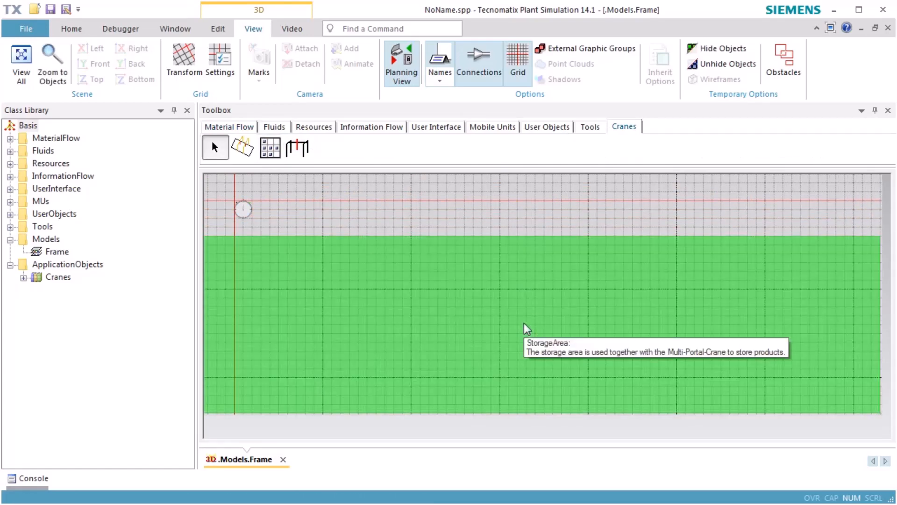
# Step: Set the storage area to 13×3 m places, 5 by 5 in X/Y and 3 in Z
pyautogui.doubleClick(526, 329)
pyautogui.write('1')
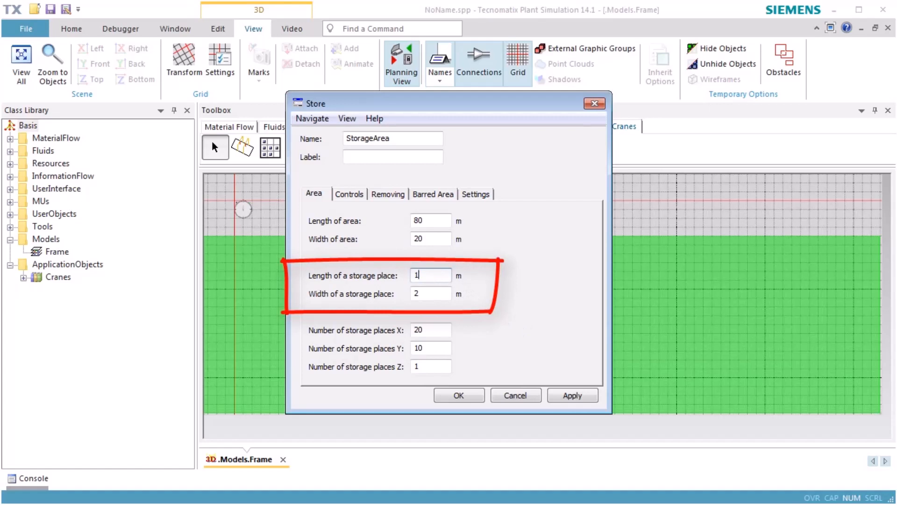
pyautogui.write('3')
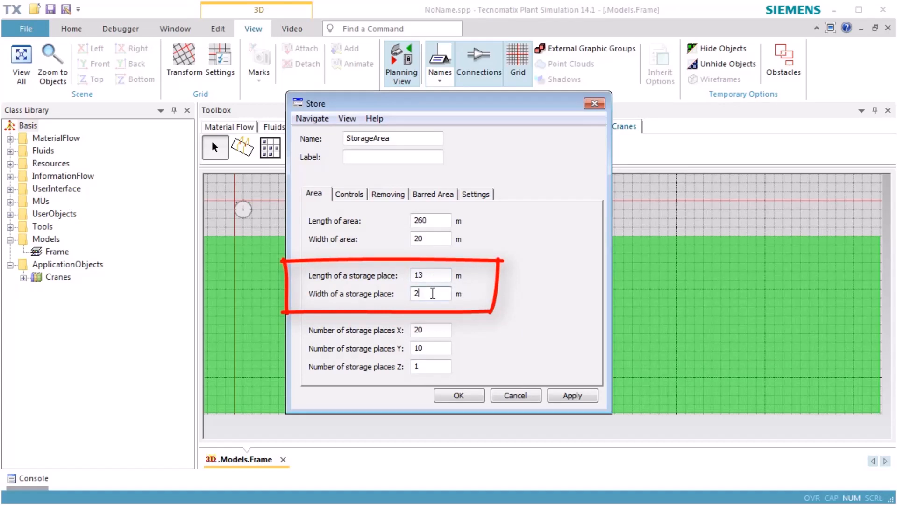
pyautogui.write('3')
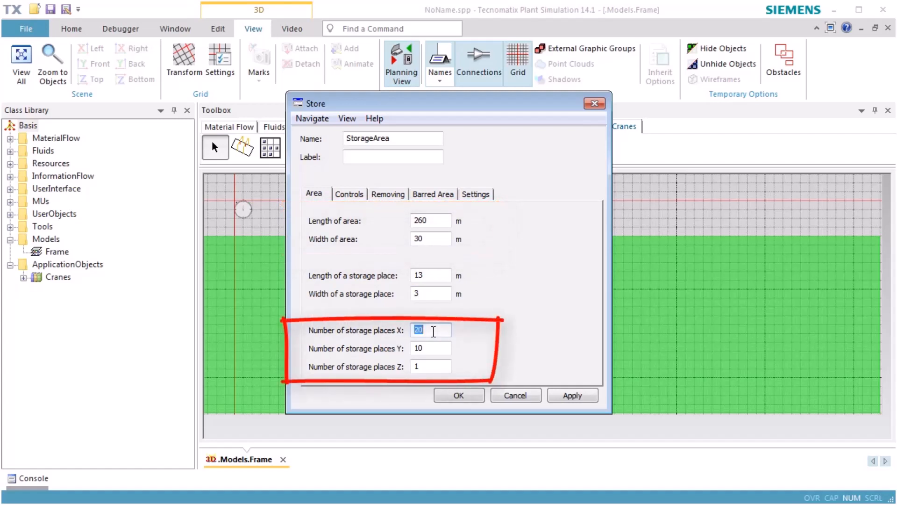
pyautogui.write('5')
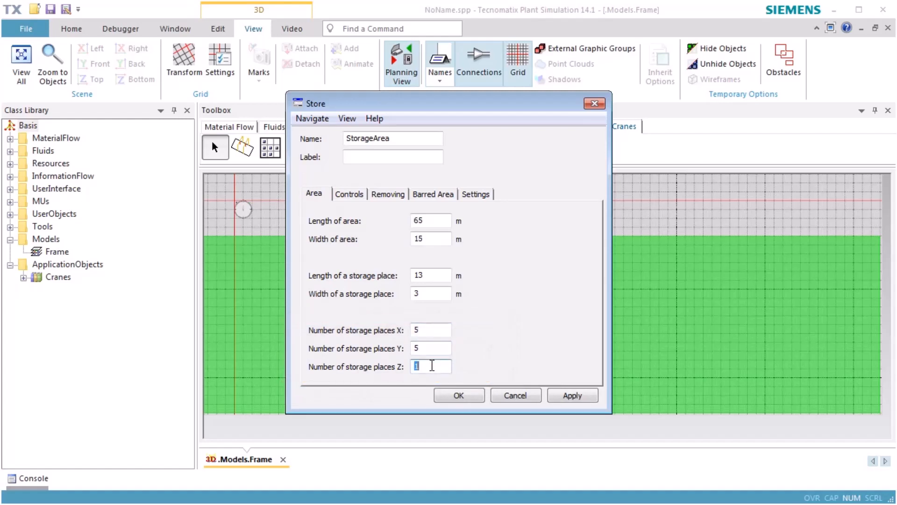
pyautogui.write('3')
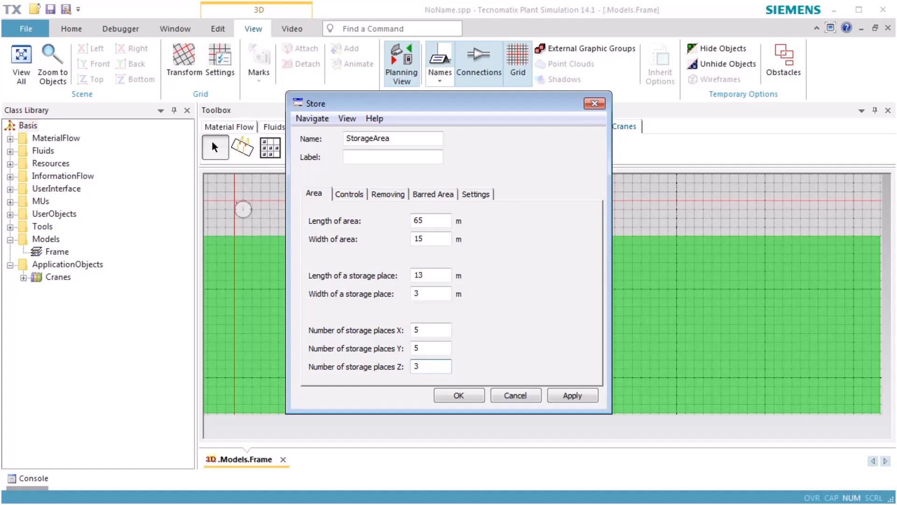
pyautogui.moveTo(396, 205)
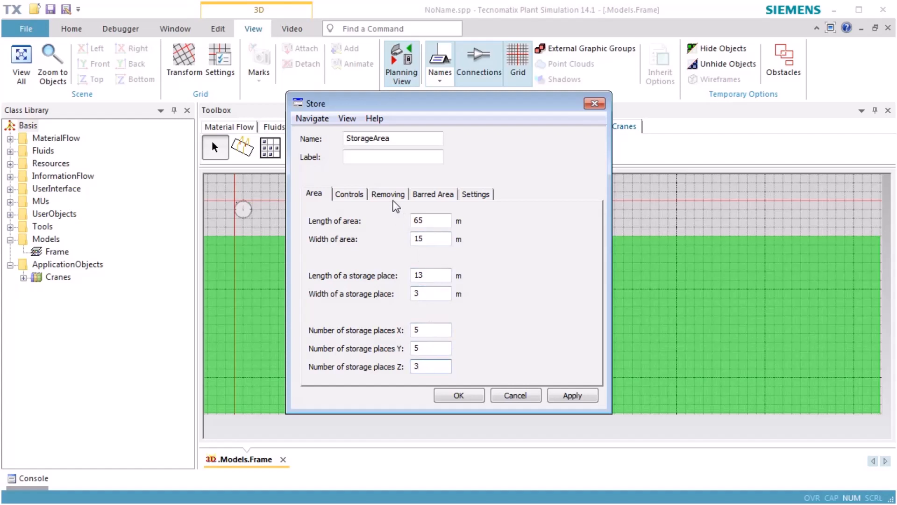
# Step: Enable Automatic removing for the storage area and confirm its settings
pyautogui.click(387, 194)
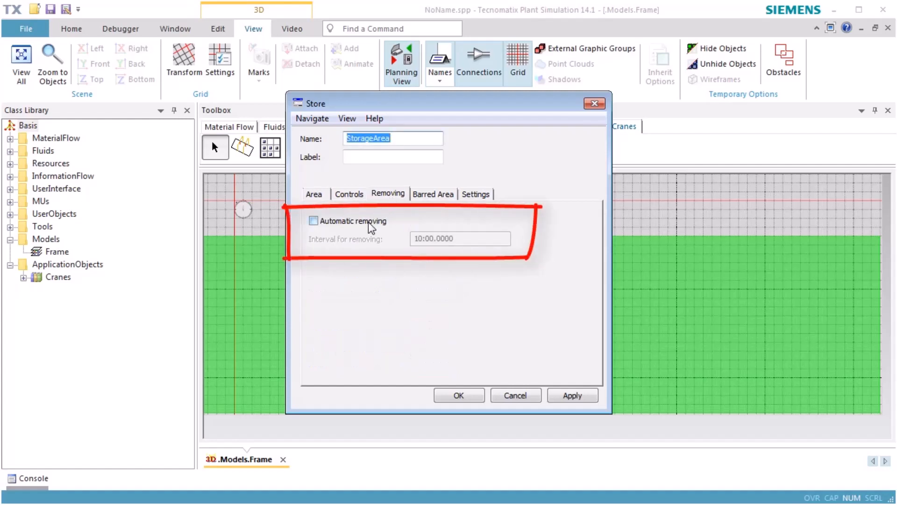
pyautogui.click(313, 220)
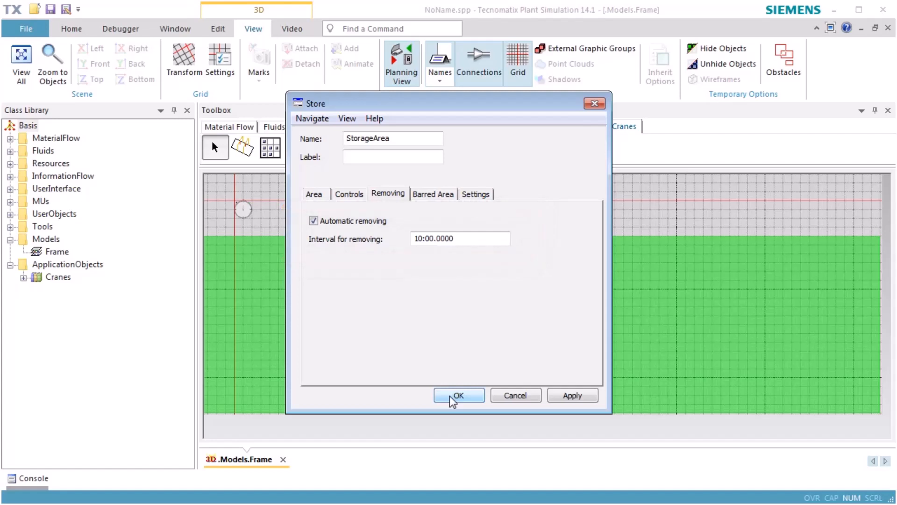
pyautogui.click(458, 394)
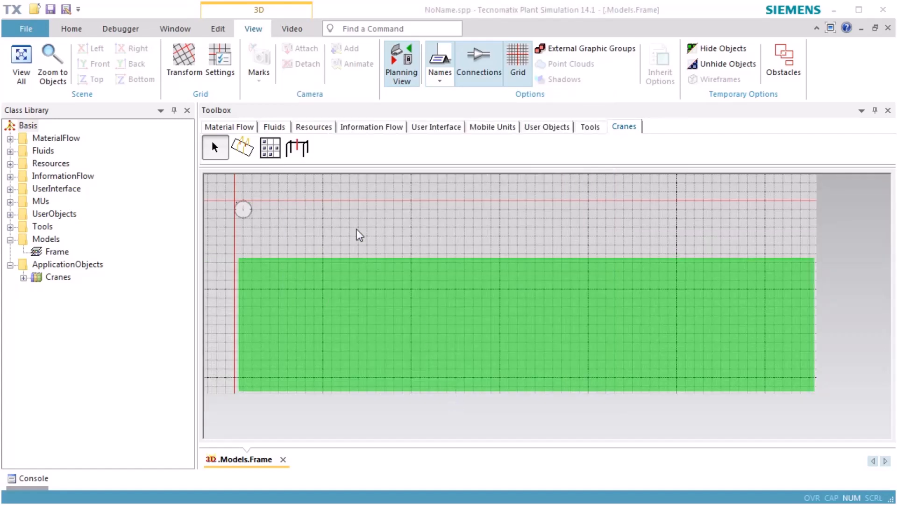
# Step: Insert a MultiPortalCrane with its runway across the storage area and select it
pyautogui.click(241, 147)
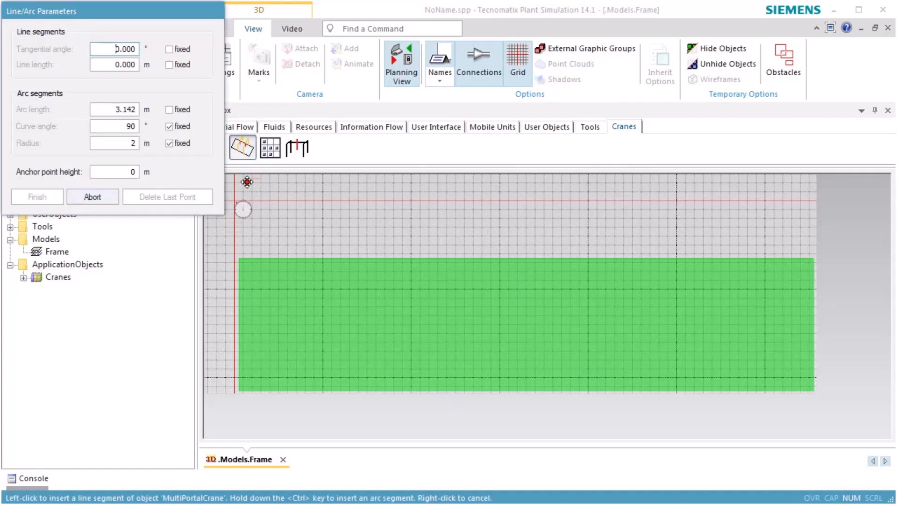
pyautogui.click(246, 250)
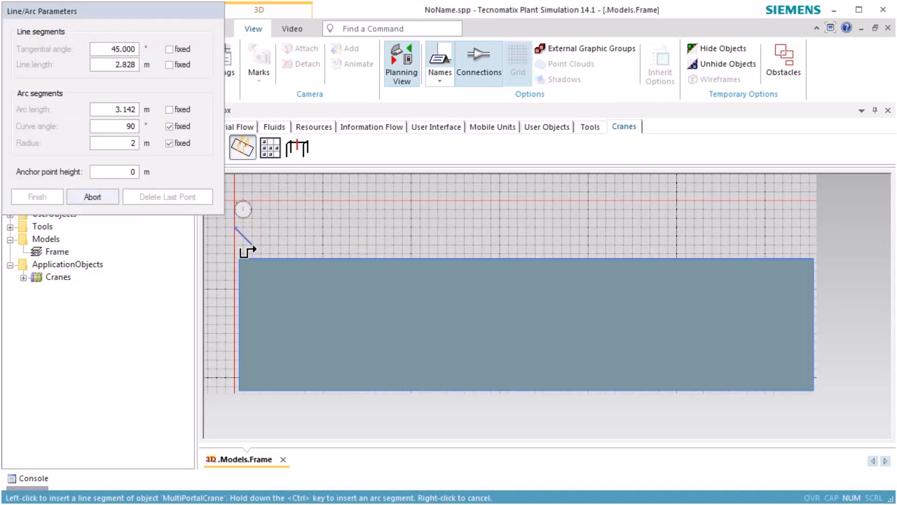
pyautogui.moveTo(801, 437)
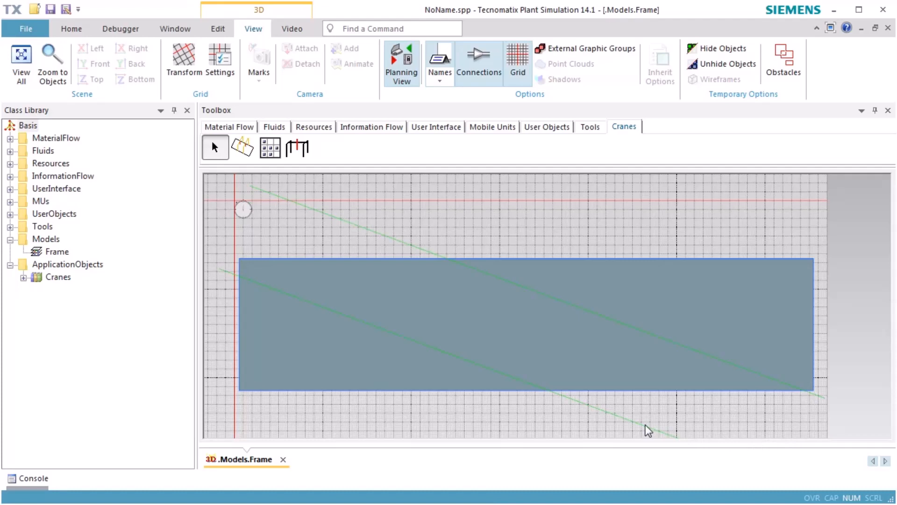
pyautogui.moveTo(565, 403)
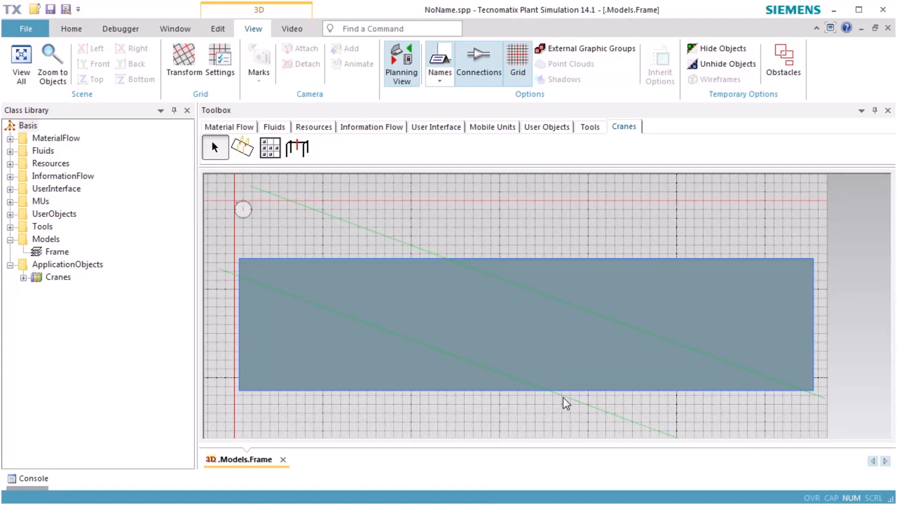
pyautogui.moveTo(568, 375)
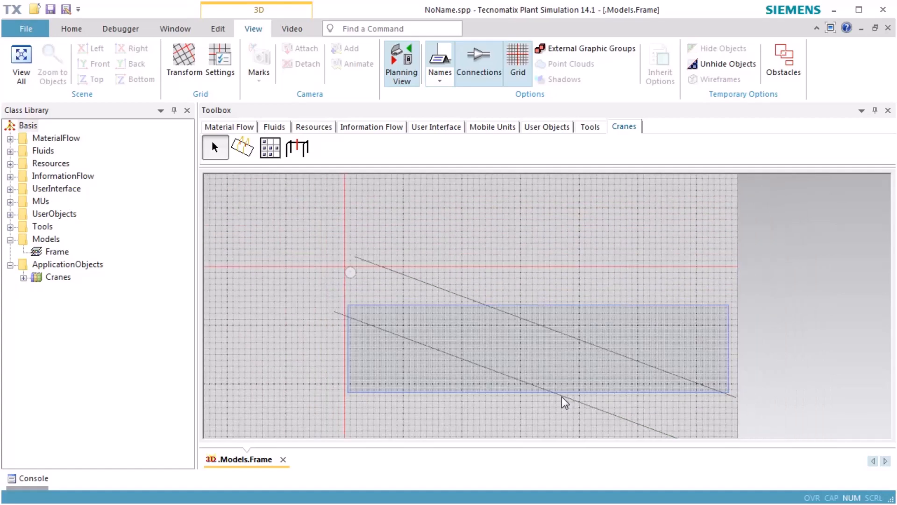
pyautogui.click(52, 62)
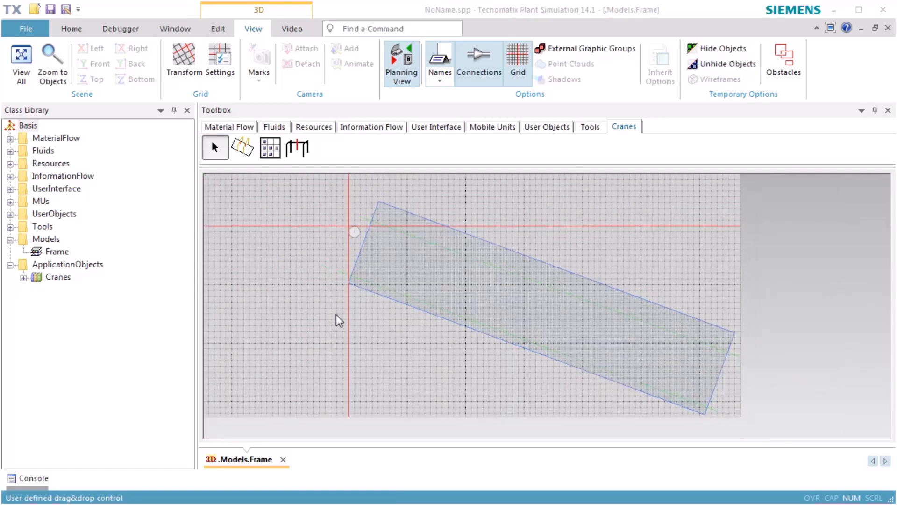
pyautogui.moveTo(342, 277)
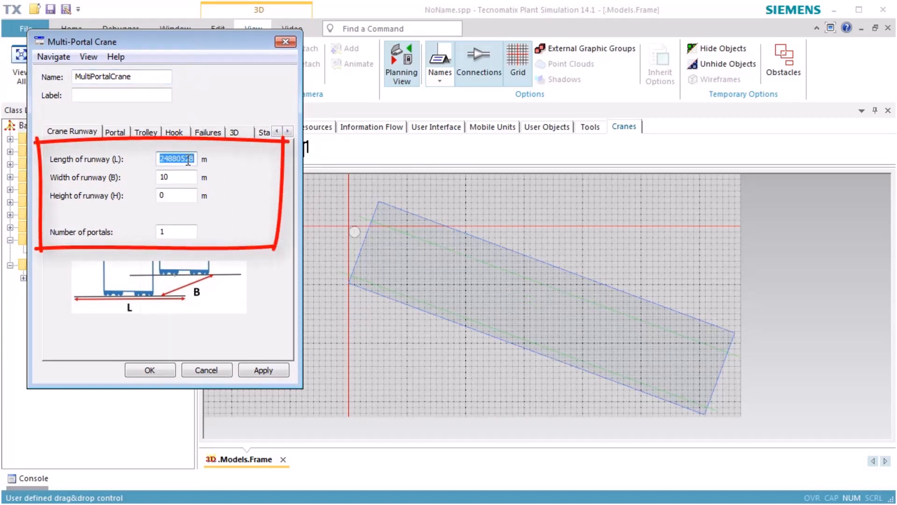
# Step: Set the crane runway length to 130 m and width to 18 m
pyautogui.write('13')
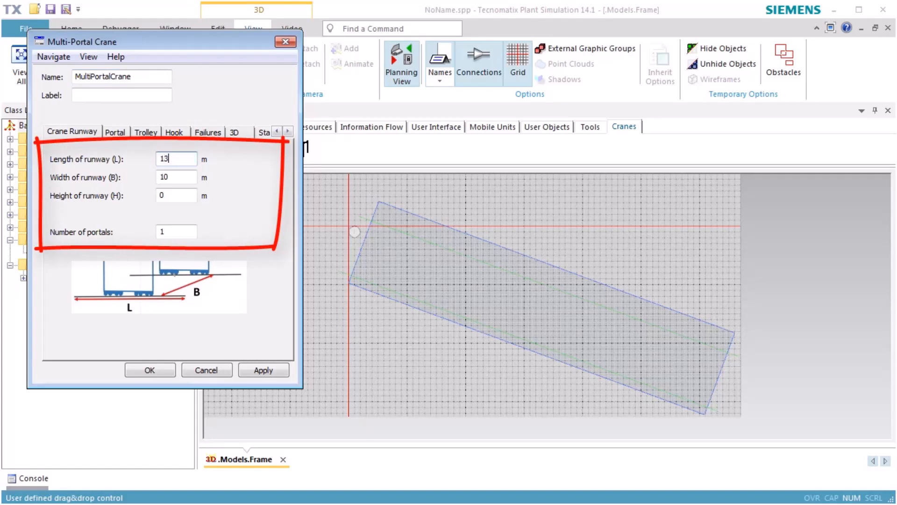
pyautogui.write('0')
pyautogui.click(176, 177)
pyautogui.write('1')
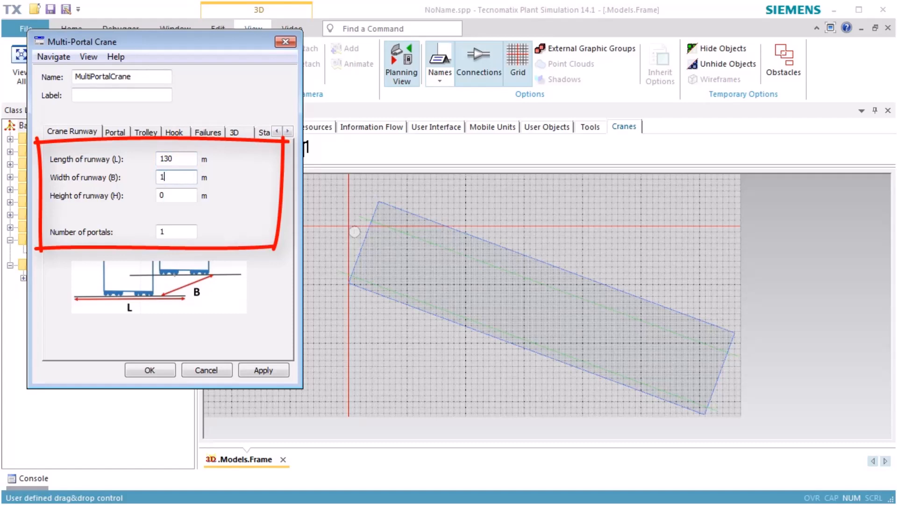
pyautogui.write('8')
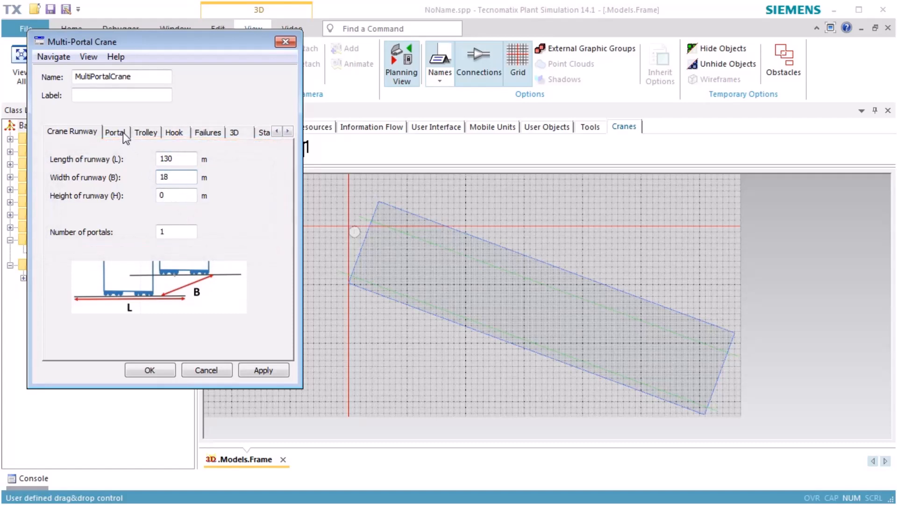
# Step: Give the portal length 12, width 18, overhang 0 and height 15
pyautogui.click(115, 131)
pyautogui.write('1')
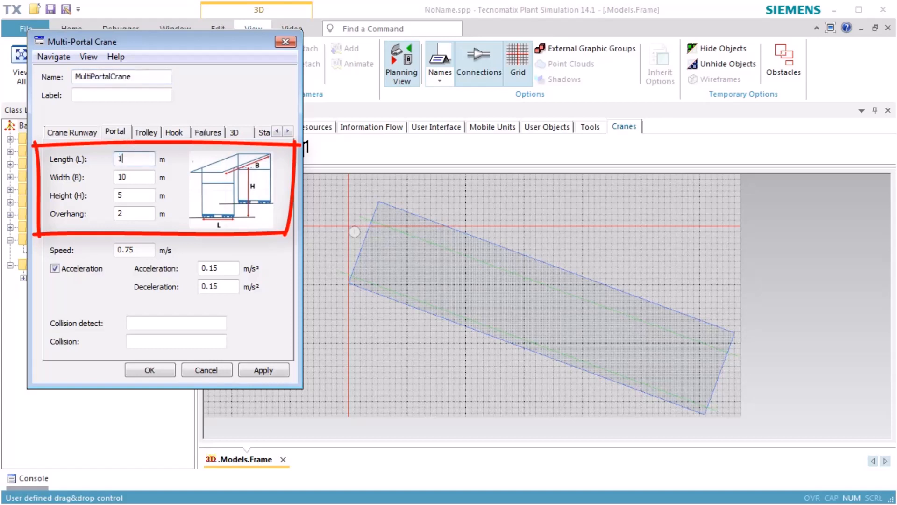
pyautogui.write('2')
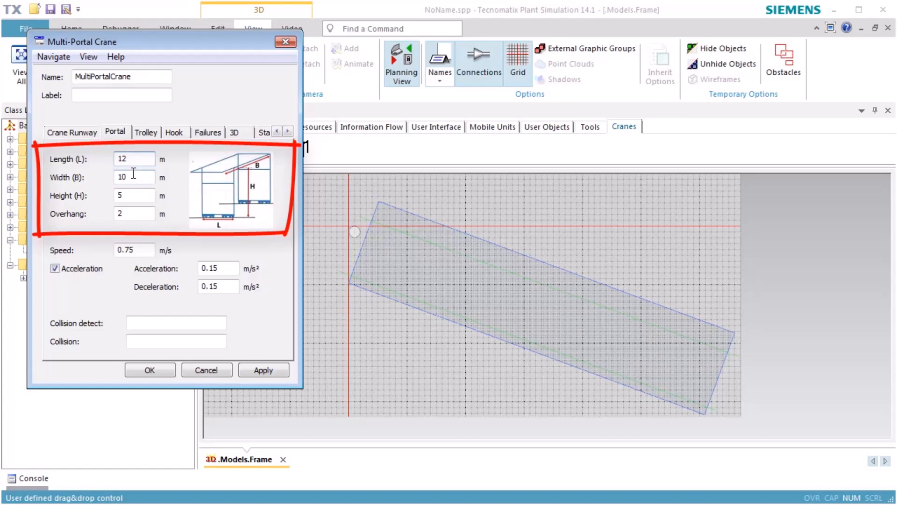
pyautogui.tripleClick(133, 176)
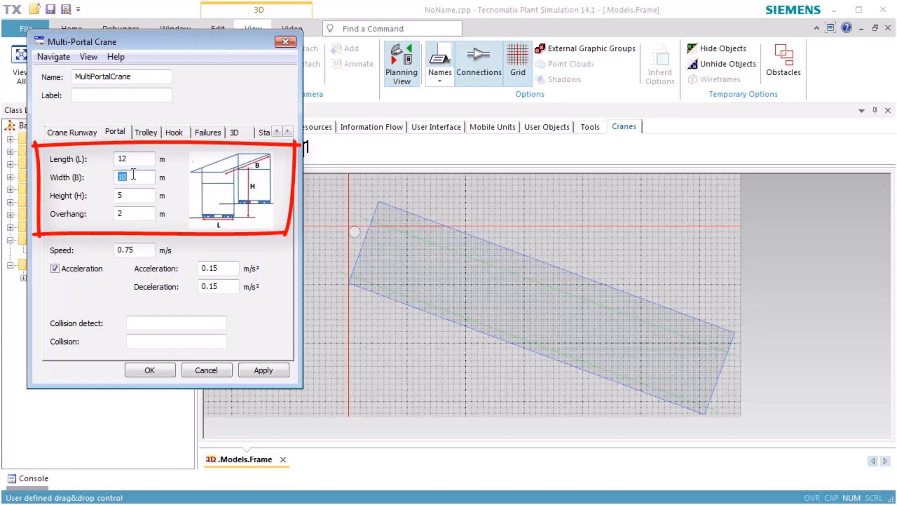
pyautogui.write('18')
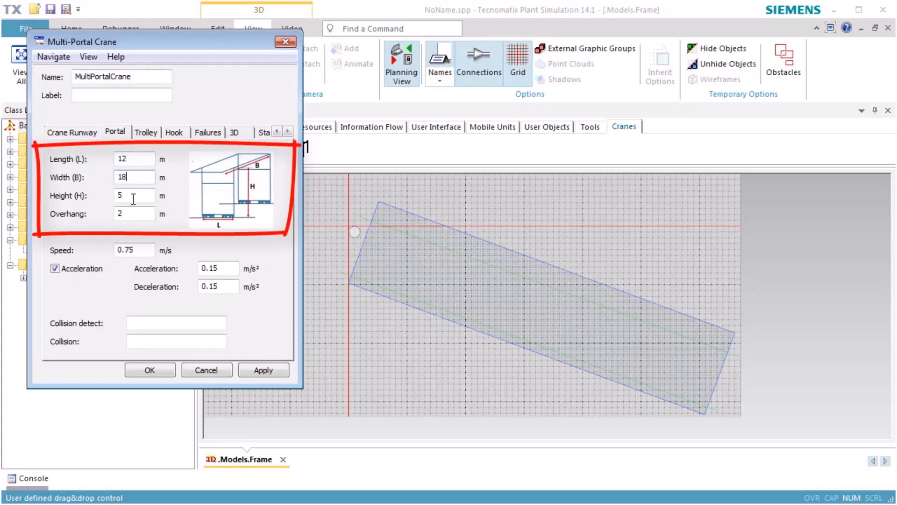
pyautogui.tripleClick(133, 213)
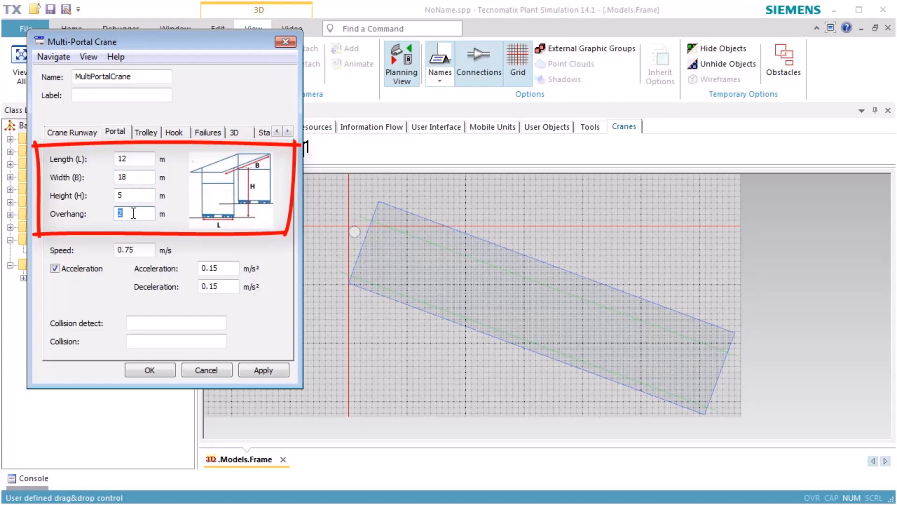
pyautogui.write('0')
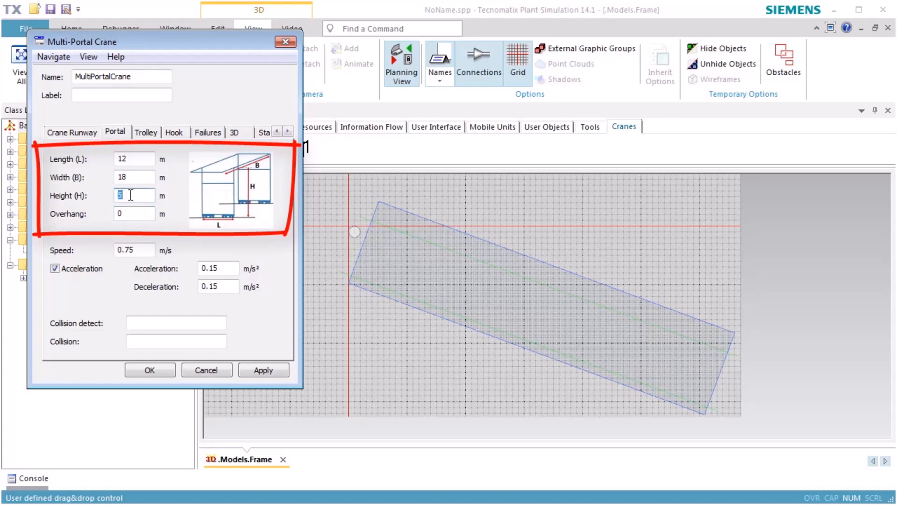
pyautogui.write('1')
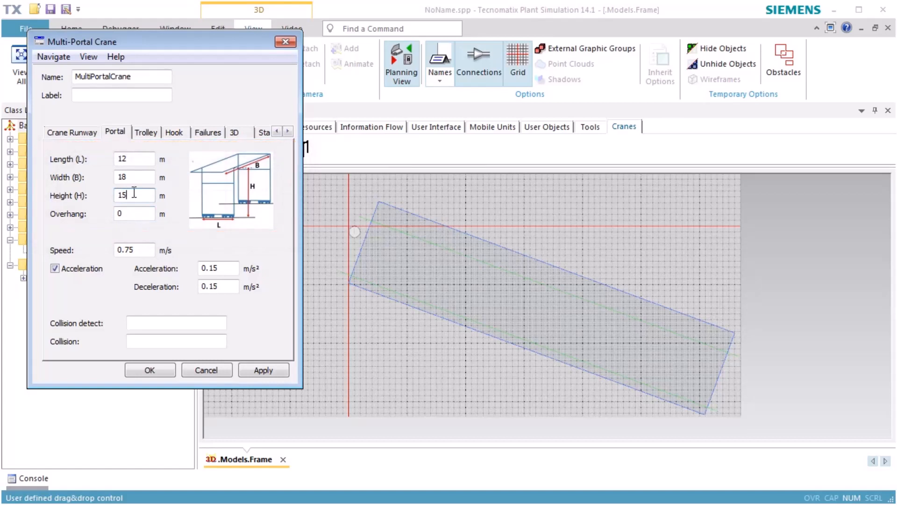
pyautogui.click(146, 132)
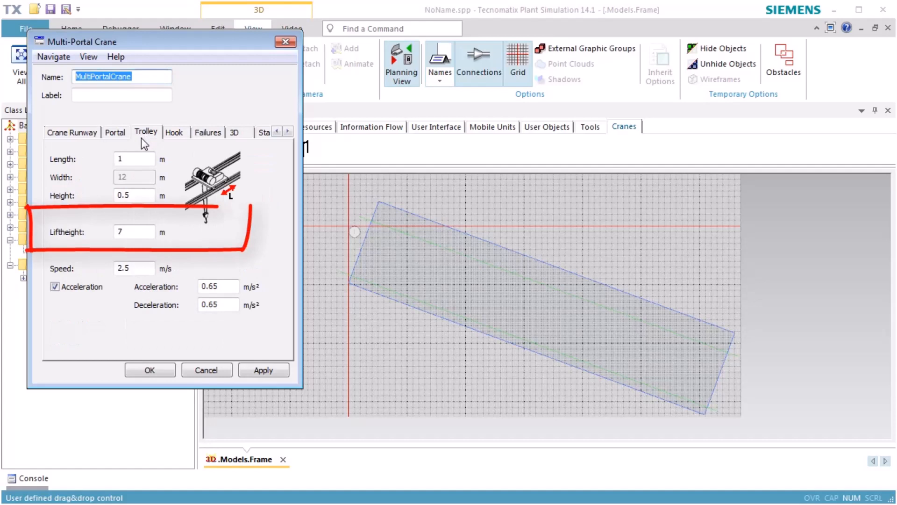
pyautogui.moveTo(141, 176)
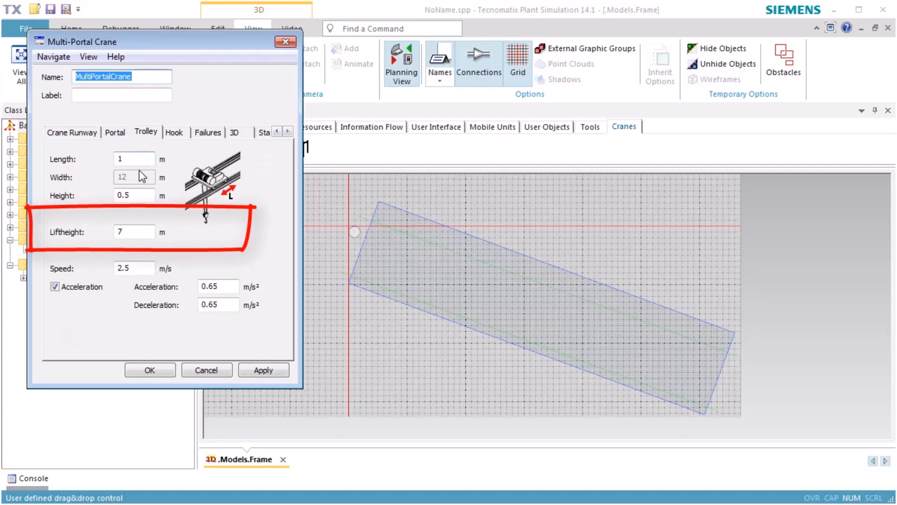
# Step: Set the trolley lift height to 12 m and confirm the crane settings
pyautogui.click(134, 231)
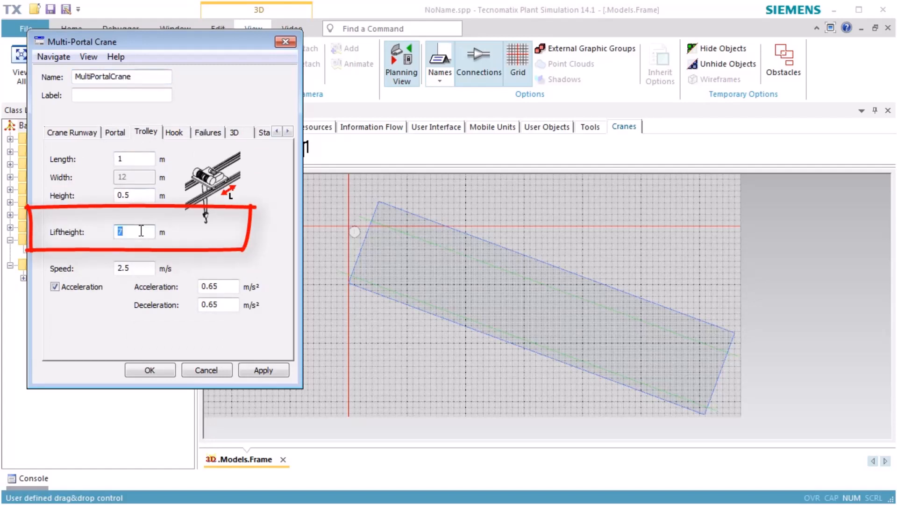
pyautogui.write('12')
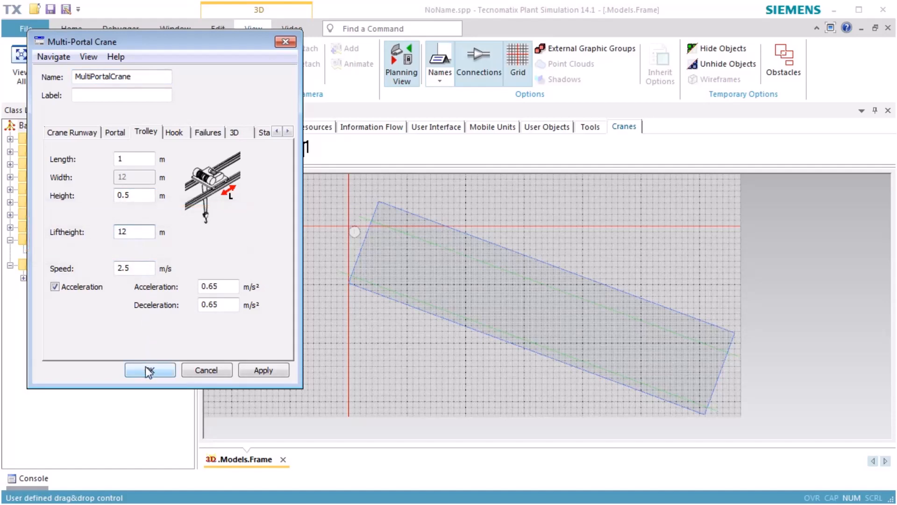
pyautogui.click(150, 370)
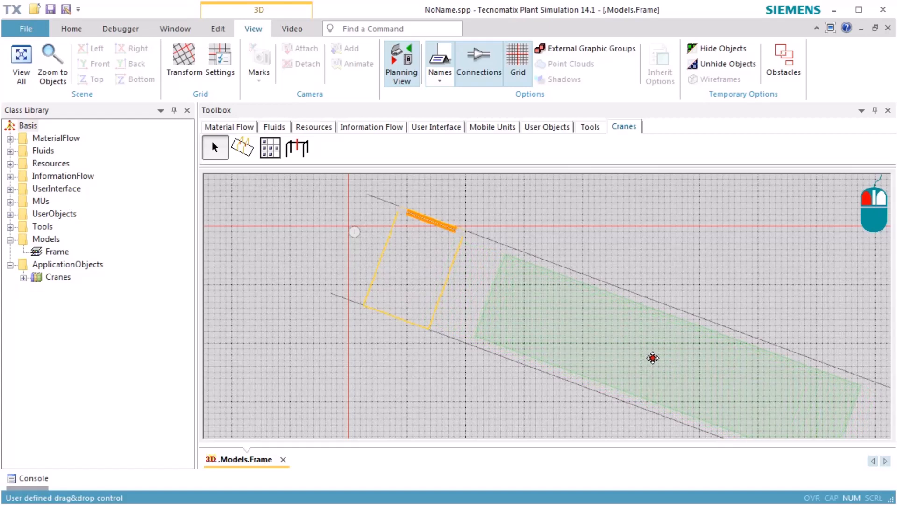
pyautogui.moveTo(409, 218)
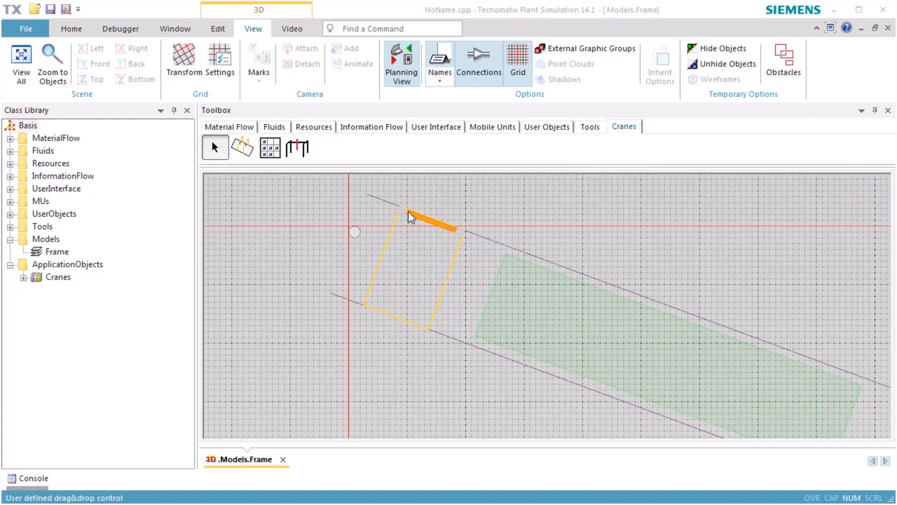
# Step: Insert a Source left of the crane and a Station inside the portal
pyautogui.click(228, 126)
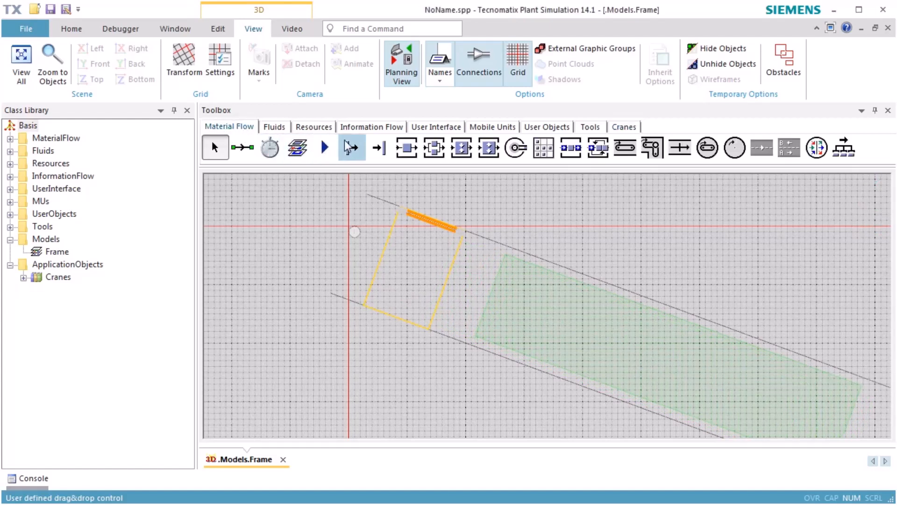
pyautogui.click(353, 147)
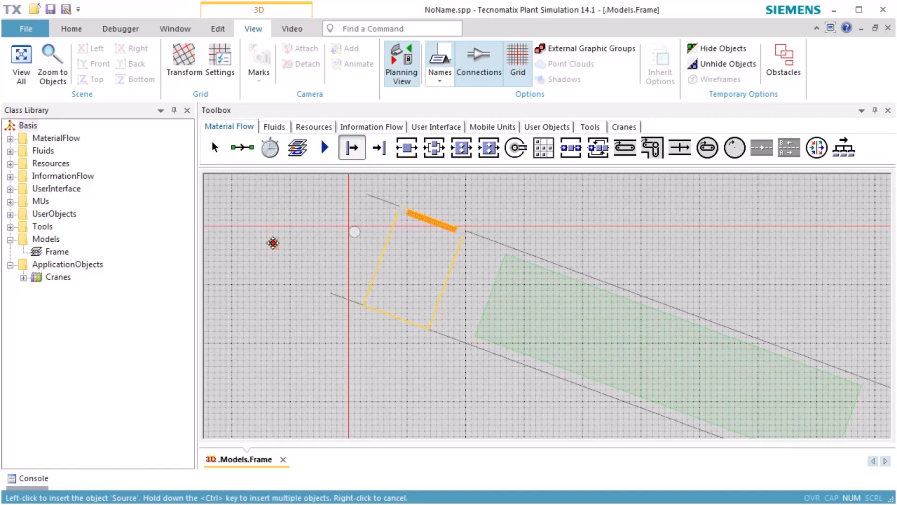
pyautogui.click(407, 148)
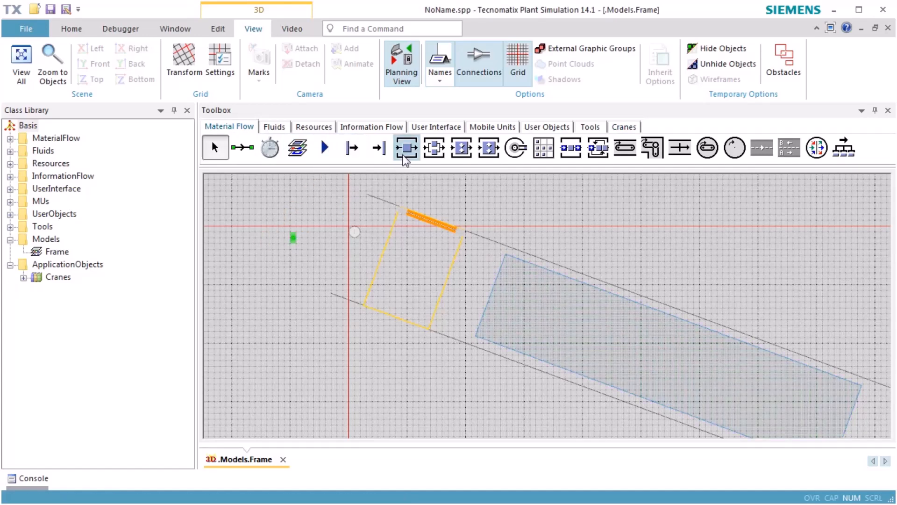
pyautogui.click(407, 147)
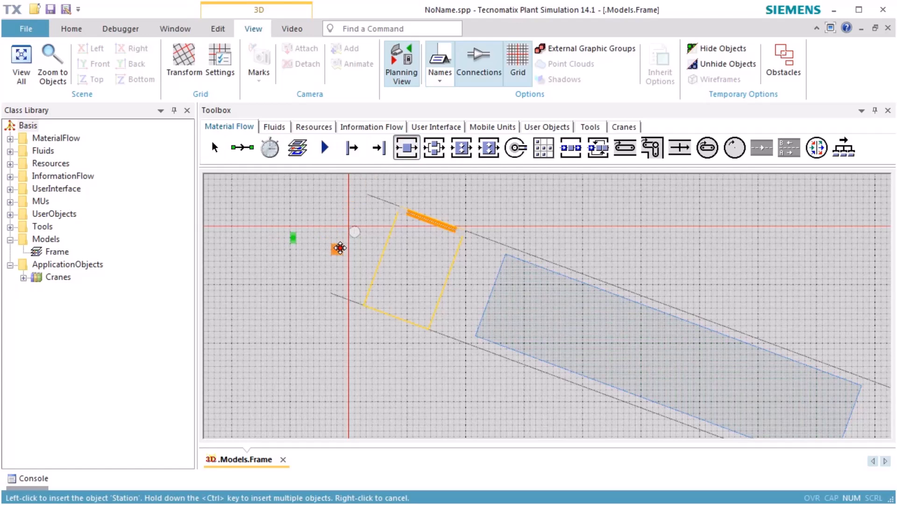
pyautogui.moveTo(383, 262)
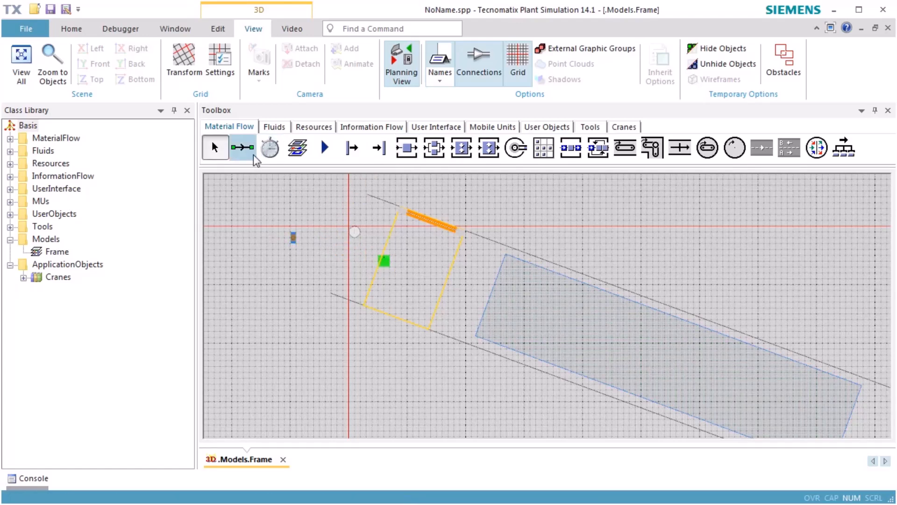
pyautogui.click(242, 147)
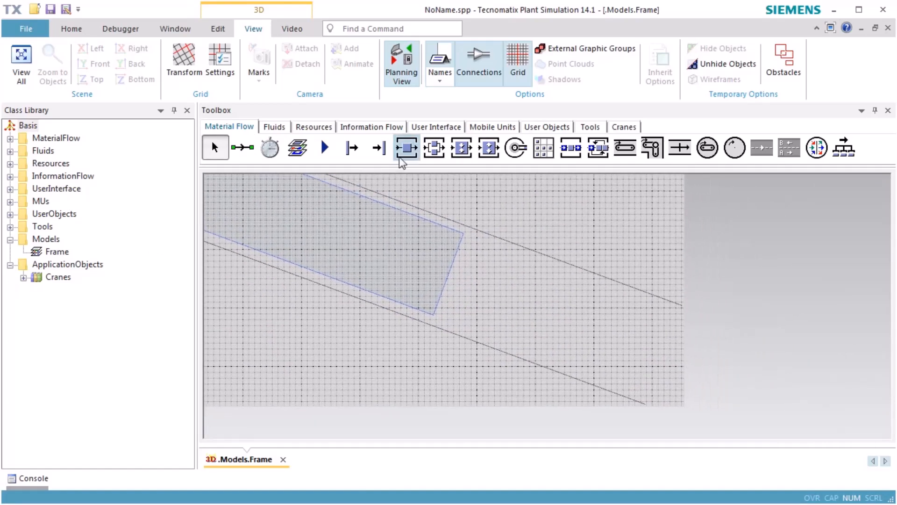
# Step: Insert a Station past the runway end and a Drain beside it, cancelling the unfinished connection
pyautogui.click(407, 146)
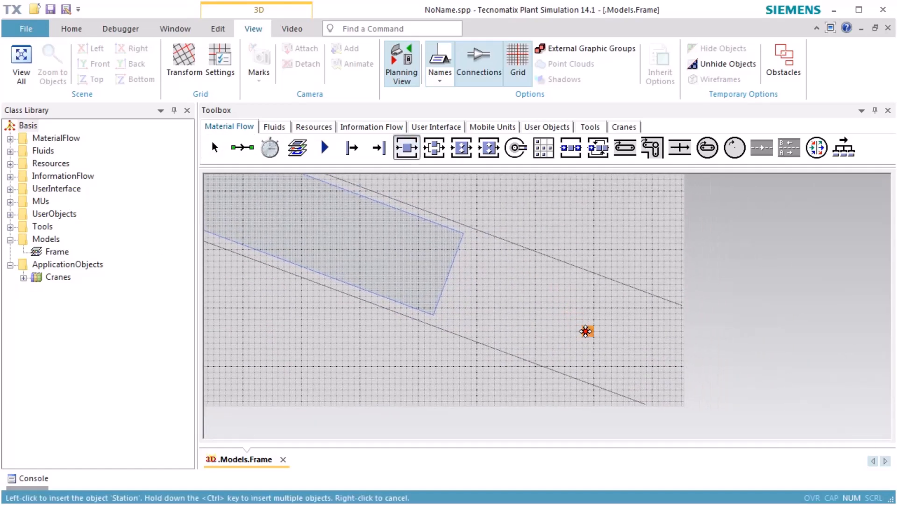
pyautogui.click(378, 148)
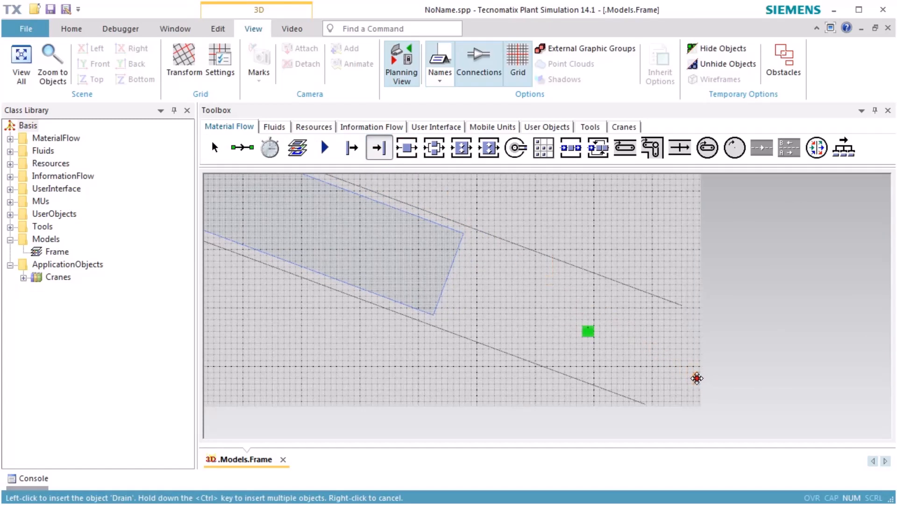
pyautogui.click(242, 147)
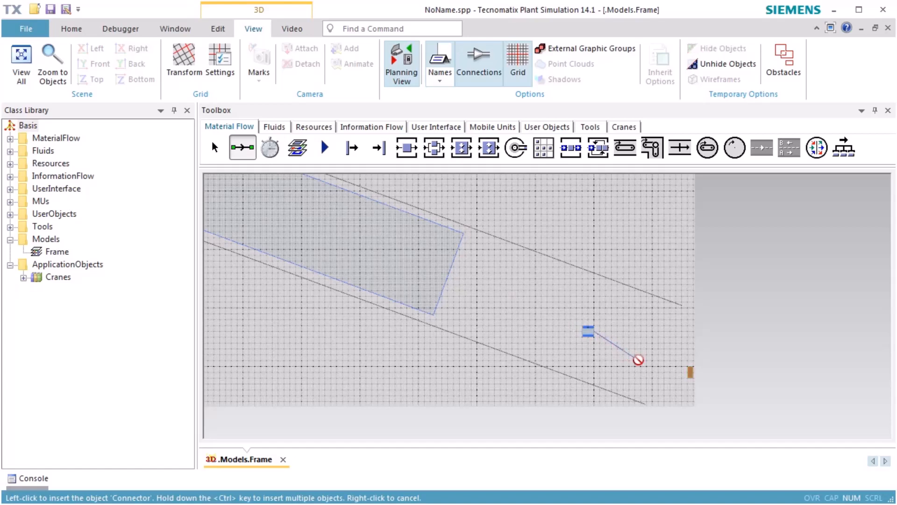
pyautogui.rightClick(638, 359)
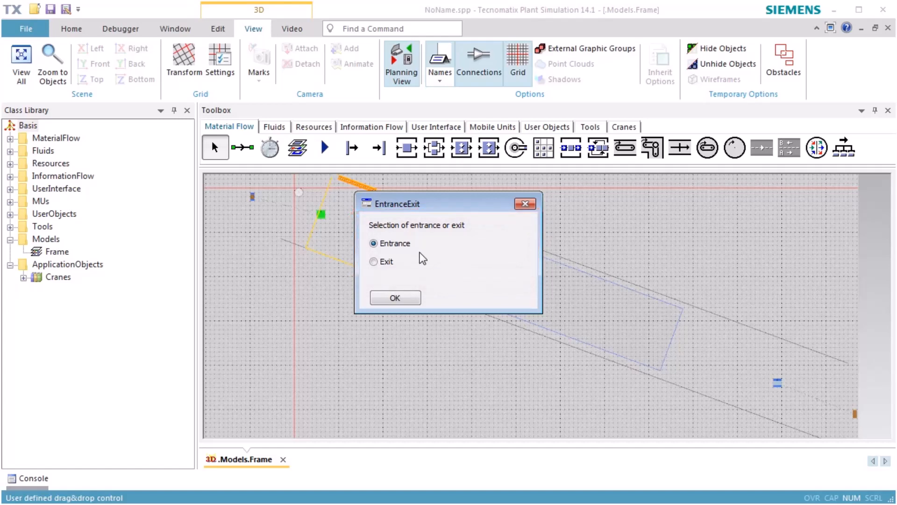
# Step: Confirm one station as the crane entrance and set the other as its exit
pyautogui.click(394, 297)
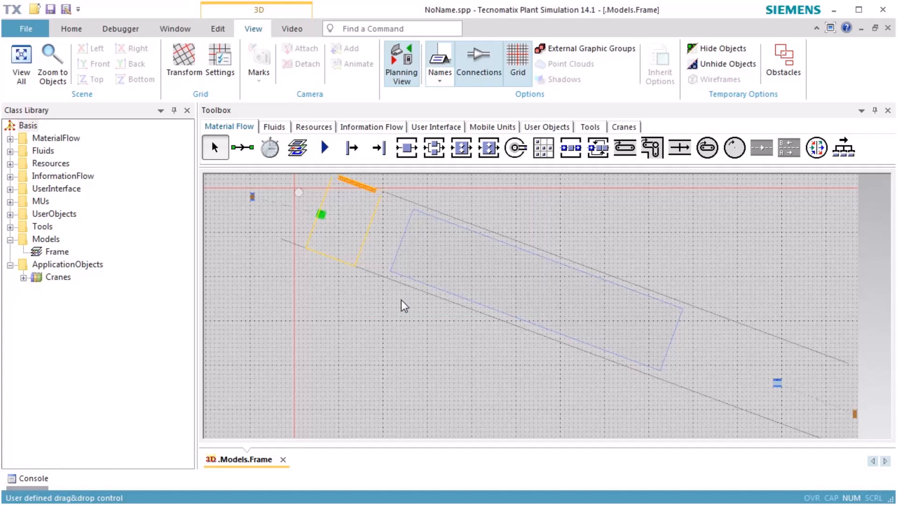
pyautogui.moveTo(771, 386)
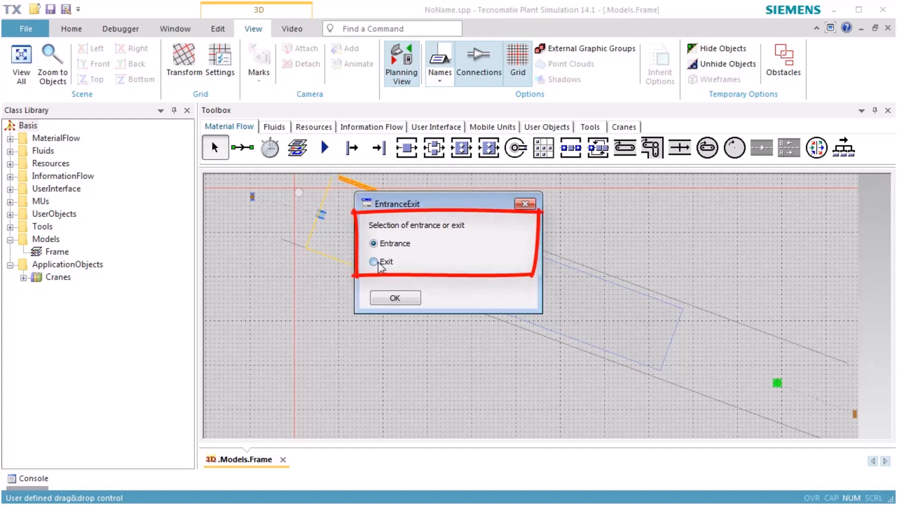
pyautogui.click(374, 261)
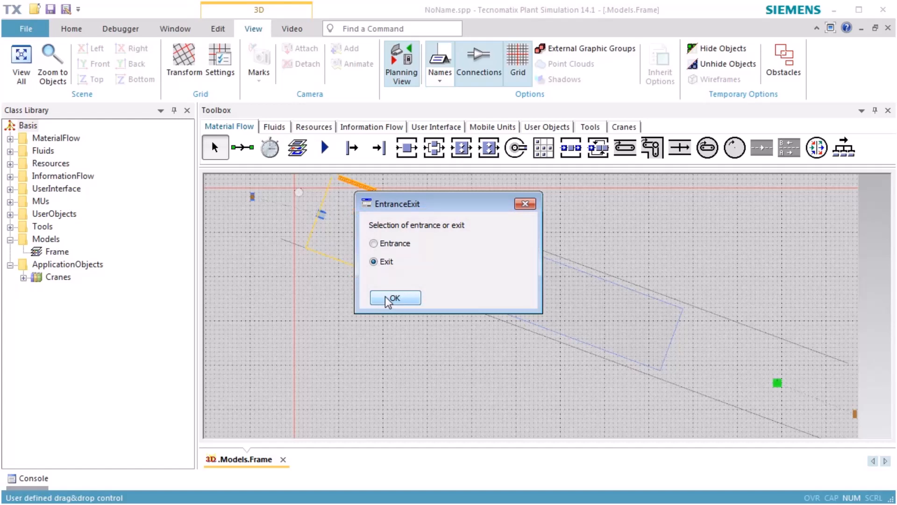
pyautogui.click(395, 297)
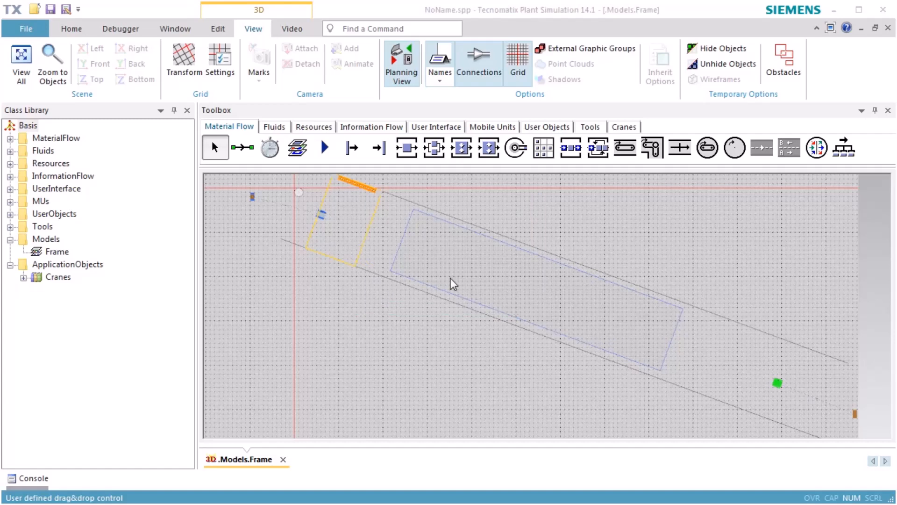
pyautogui.moveTo(10, 204)
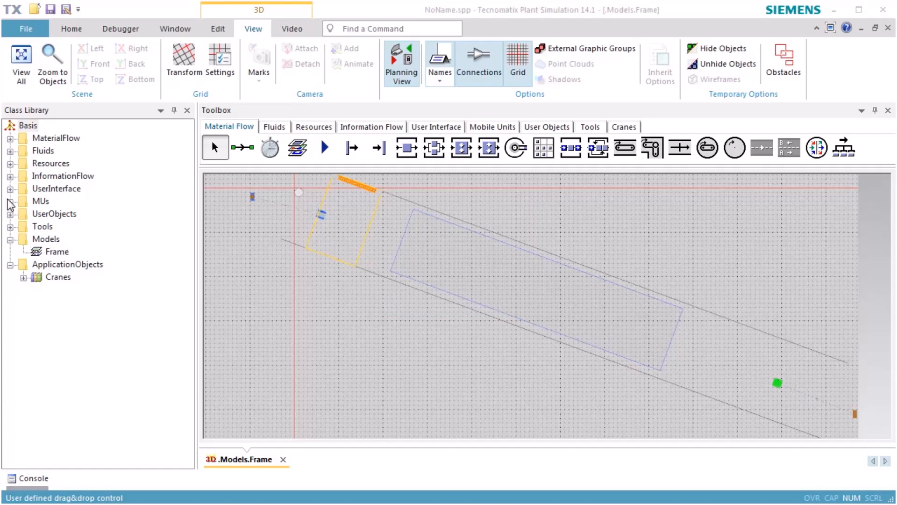
# Step: Duplicate the Part mobile unit as Part1 and show Part1 in its own 3D scene
pyautogui.click(9, 201)
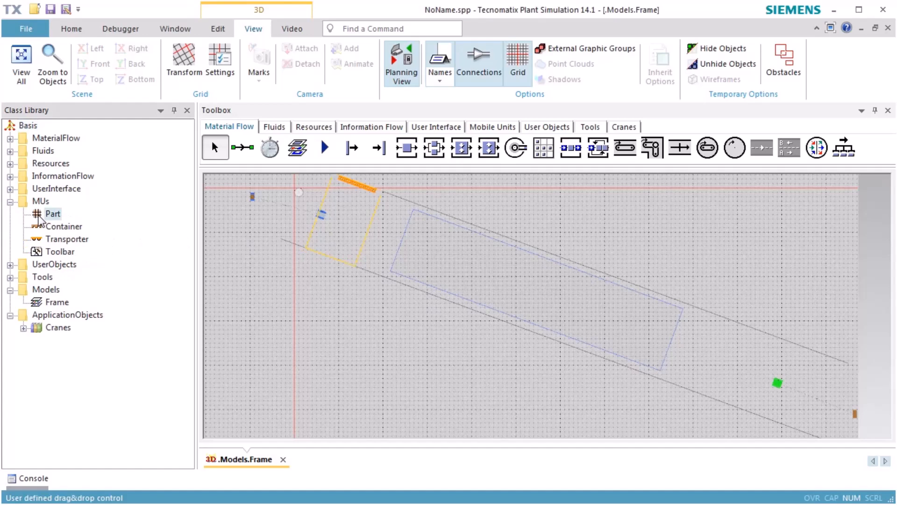
pyautogui.rightClick(52, 213)
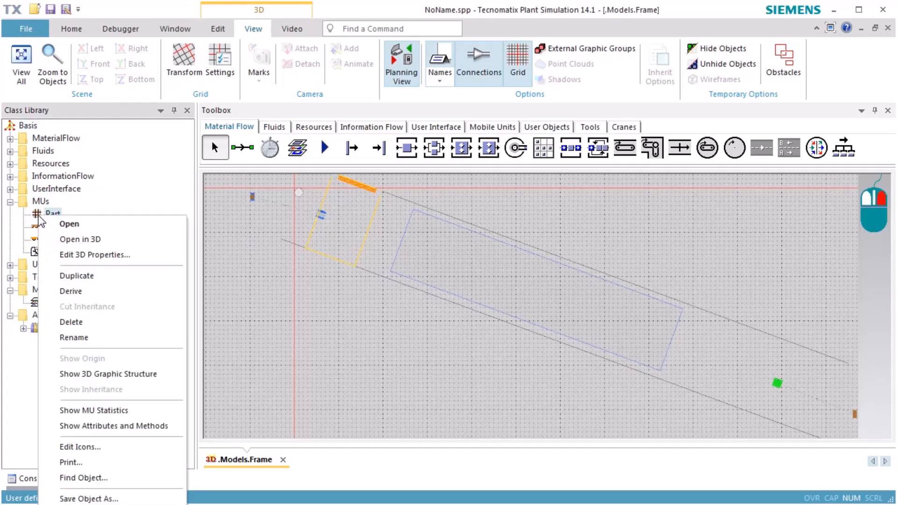
pyautogui.moveTo(69, 223)
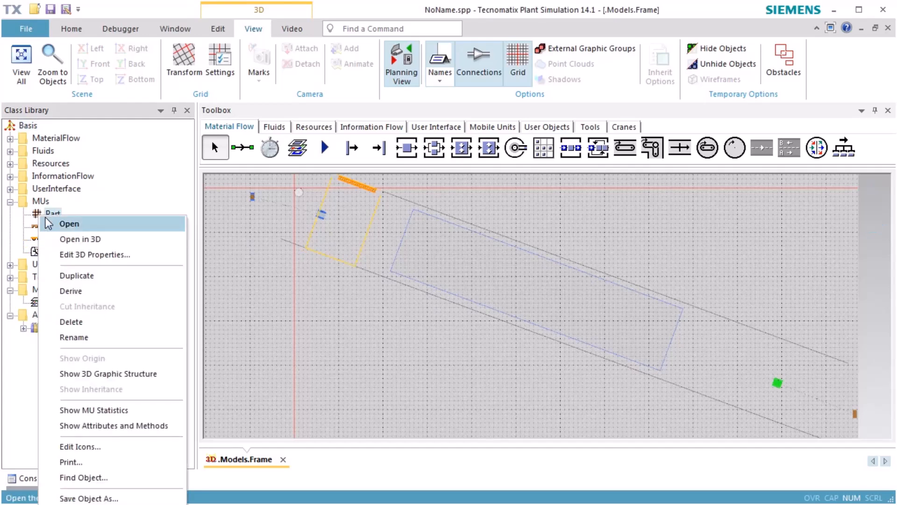
pyautogui.moveTo(76, 274)
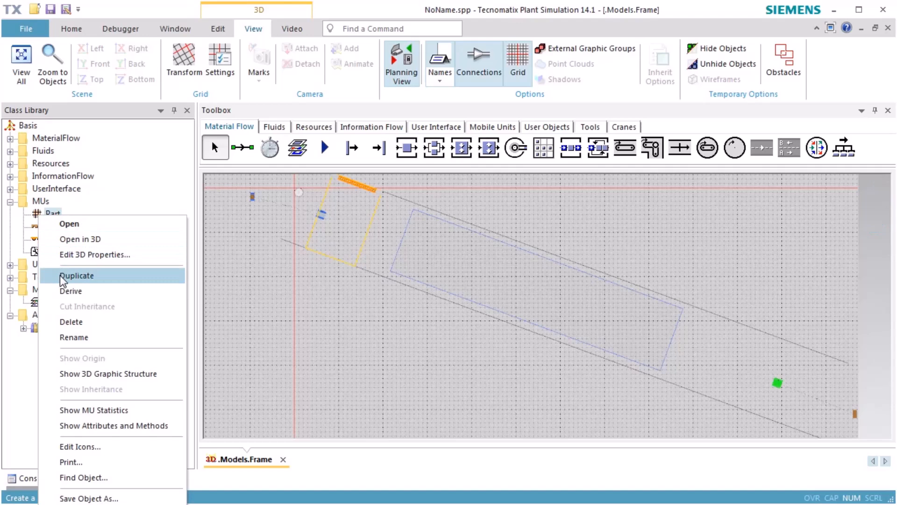
pyautogui.click(77, 275)
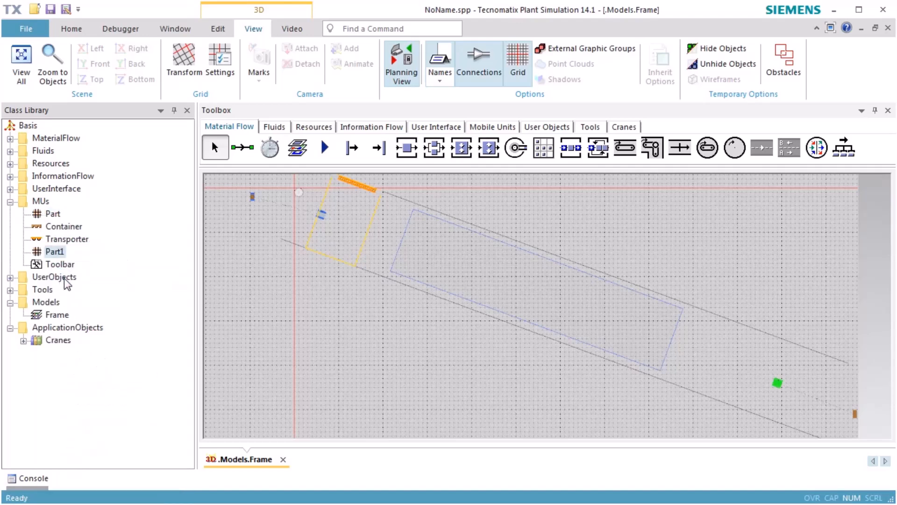
pyautogui.moveTo(40, 256)
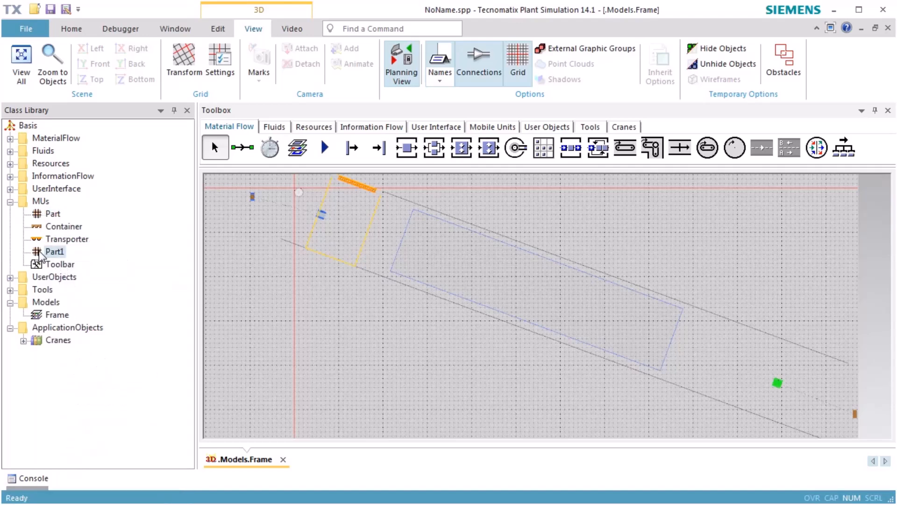
pyautogui.rightClick(54, 251)
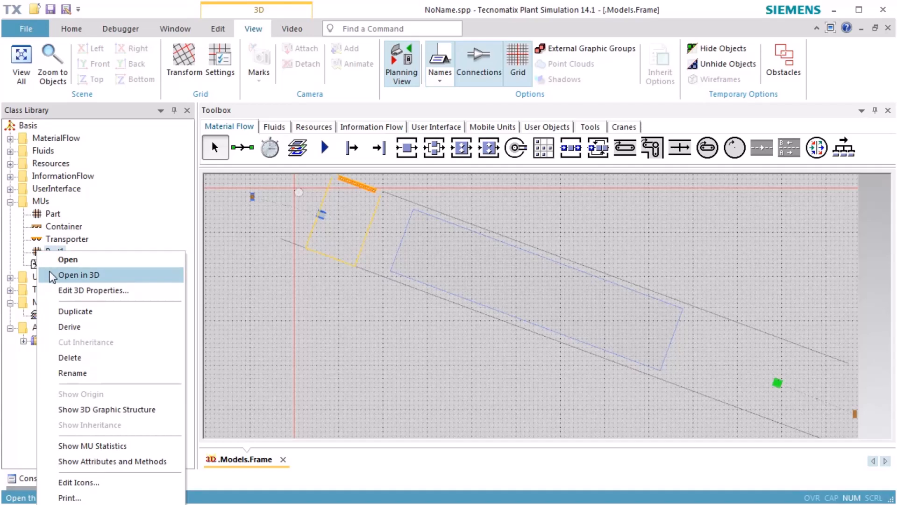
pyautogui.click(79, 275)
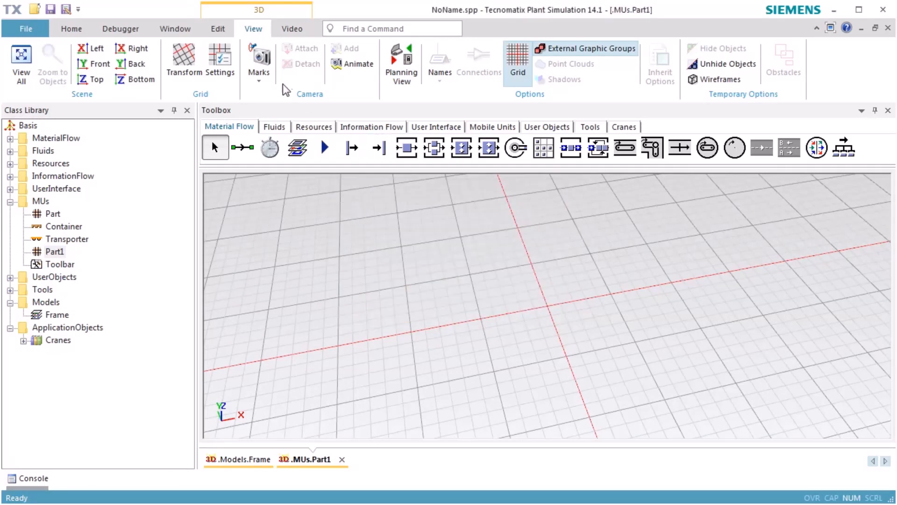
# Step: Import the container graphic file from D: > 3 D Objekte into Part1
pyautogui.click(218, 29)
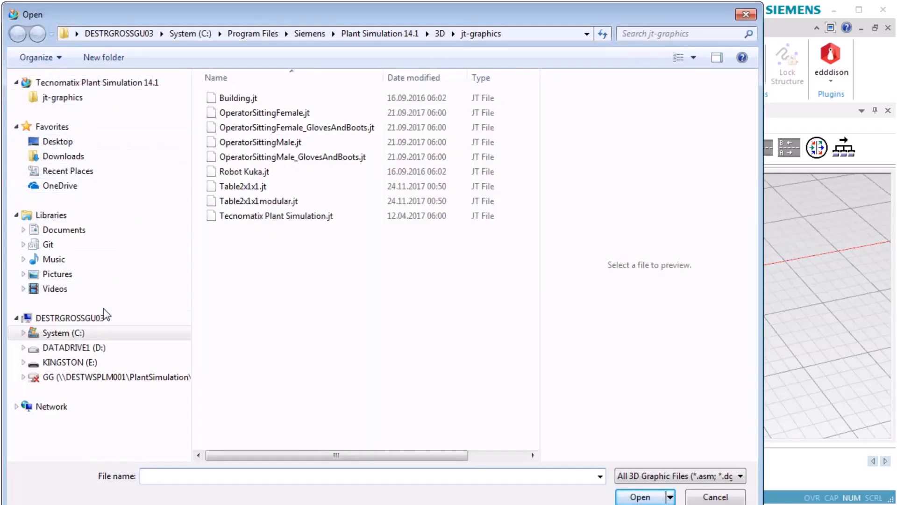
pyautogui.click(75, 348)
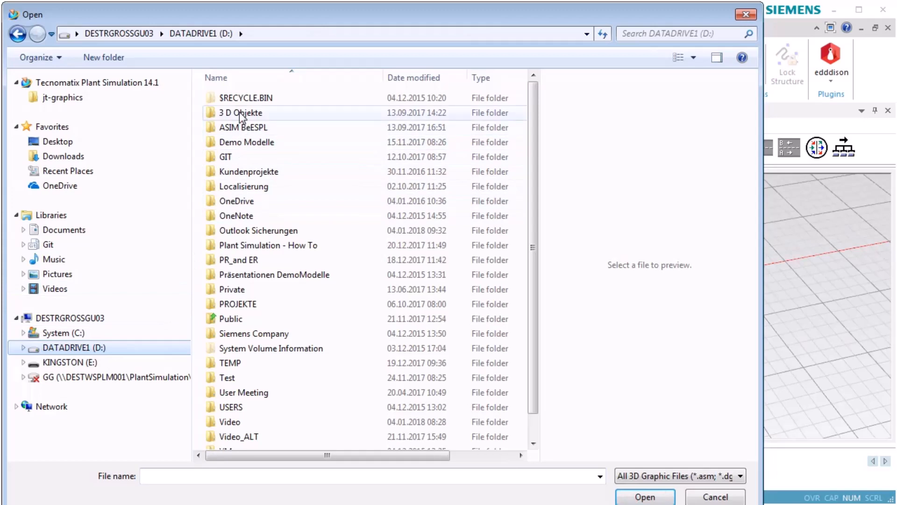
pyautogui.doubleClick(240, 112)
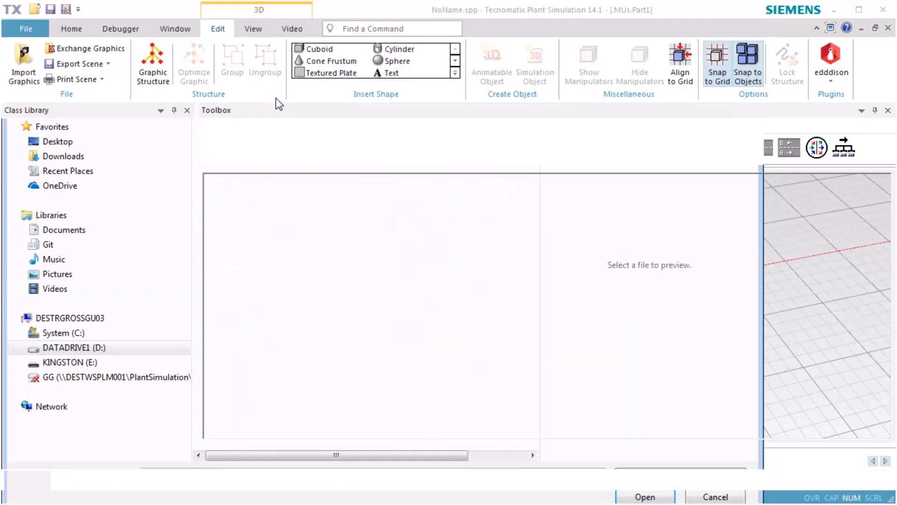
pyautogui.click(644, 496)
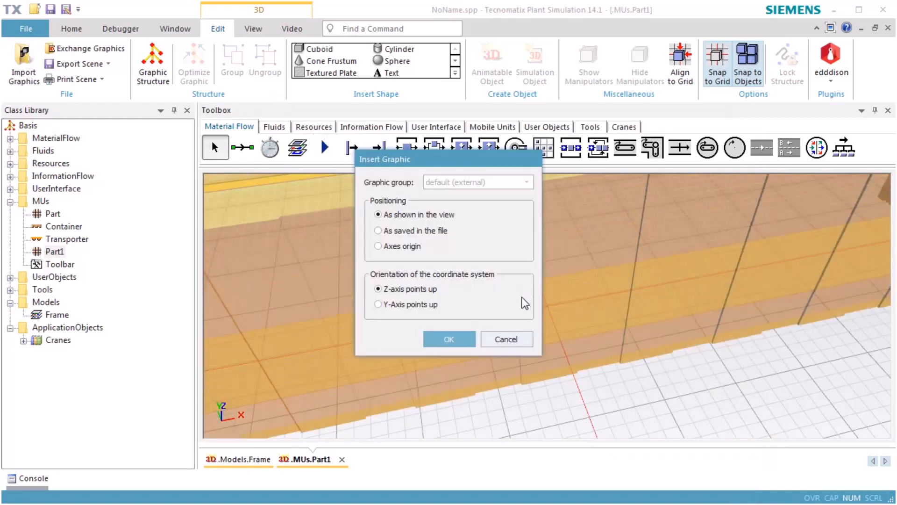
# Step: Insert the container graphic and accept its 3D properties at zero position, unit scale
pyautogui.click(448, 338)
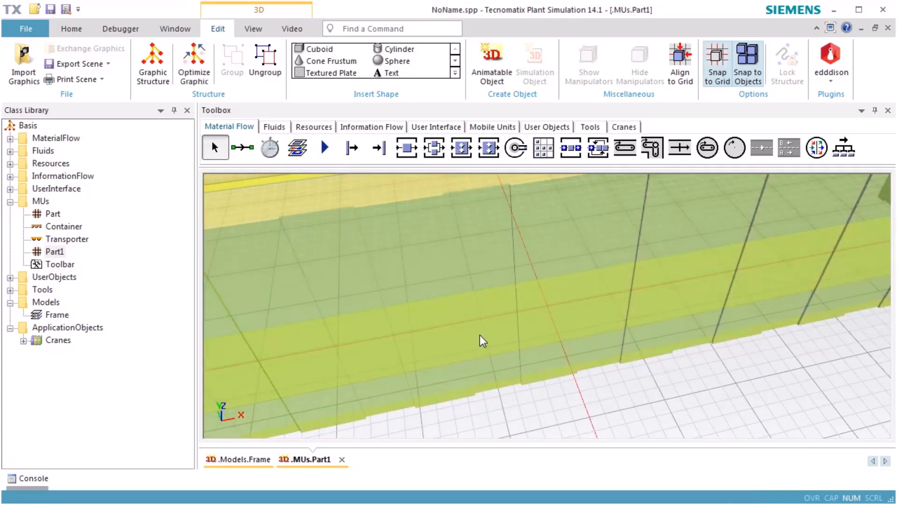
pyautogui.rightClick(482, 340)
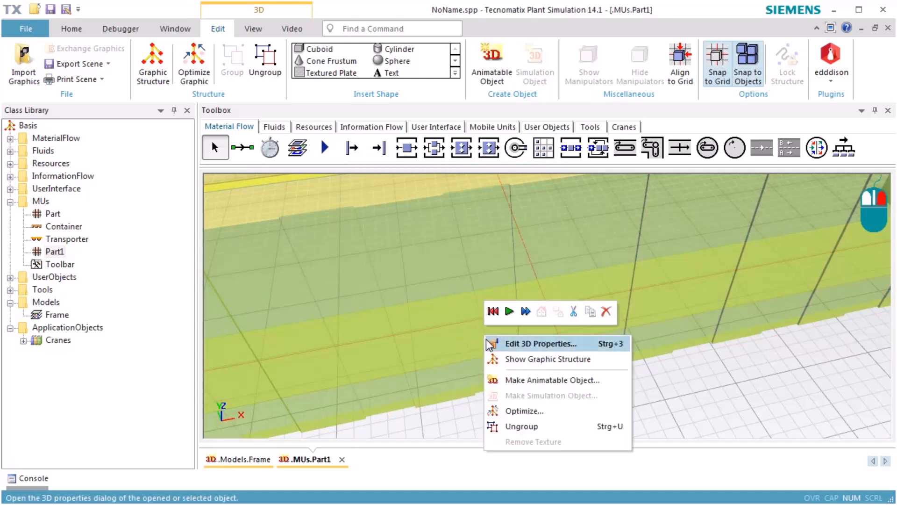
pyautogui.click(540, 343)
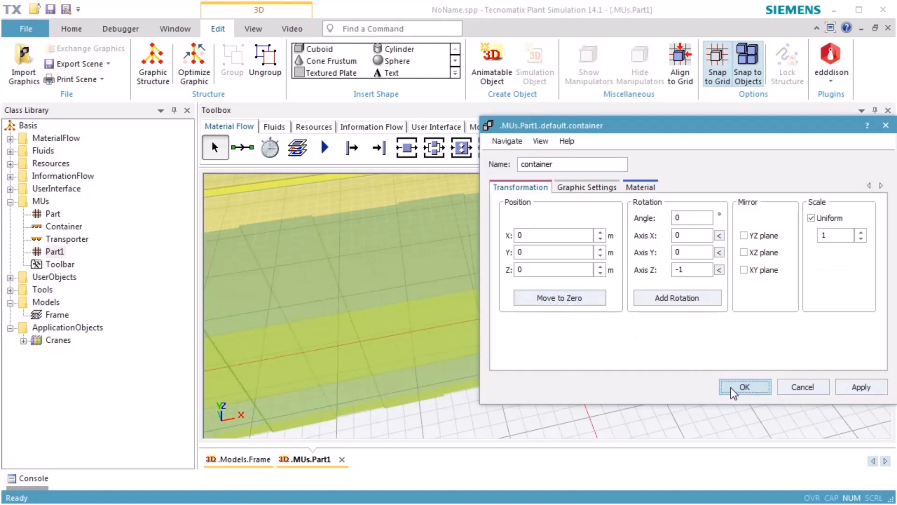
pyautogui.click(744, 387)
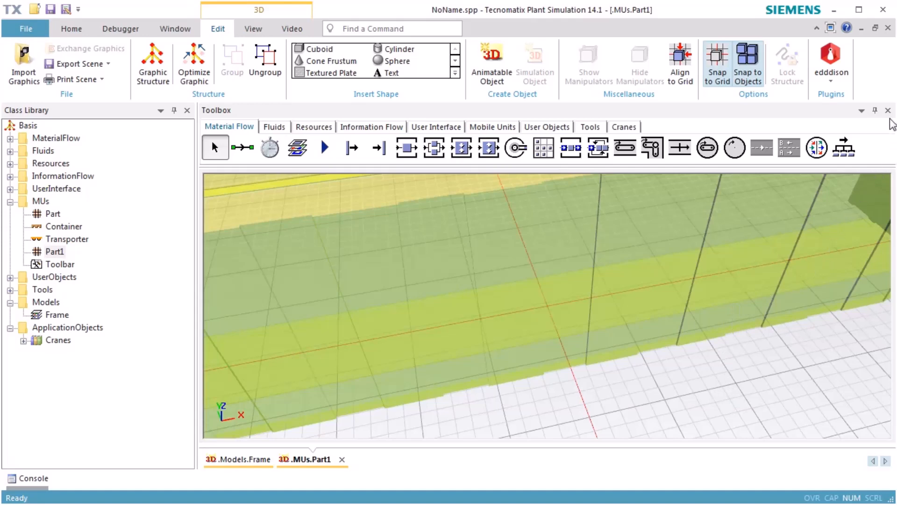
pyautogui.moveTo(888, 28)
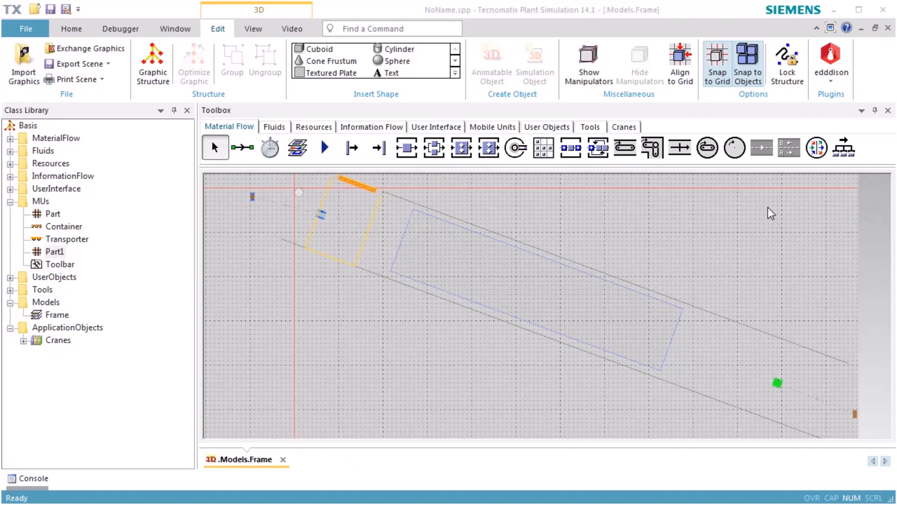
pyautogui.moveTo(49, 256)
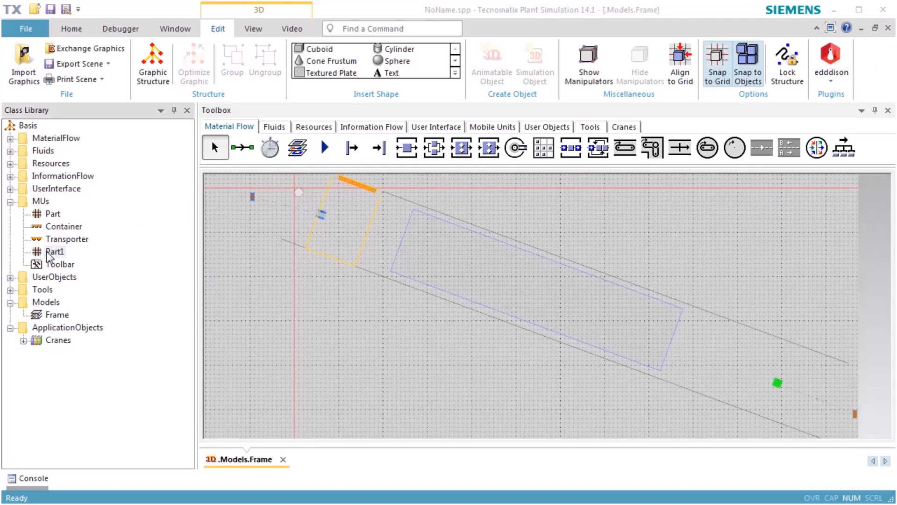
# Step: Calculate Part1's dimensions from its 3D graphic: 12.192 × 2.438 × 2.891 m
pyautogui.doubleClick(55, 251)
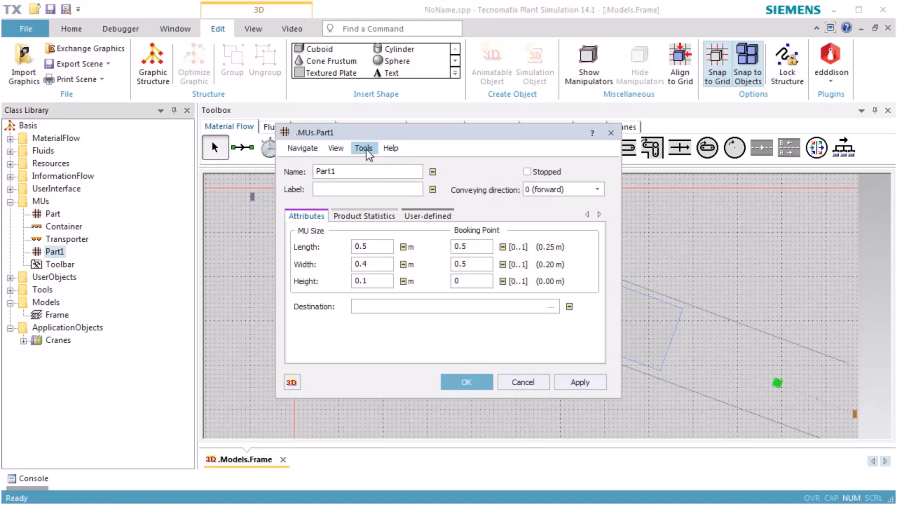
pyautogui.click(364, 148)
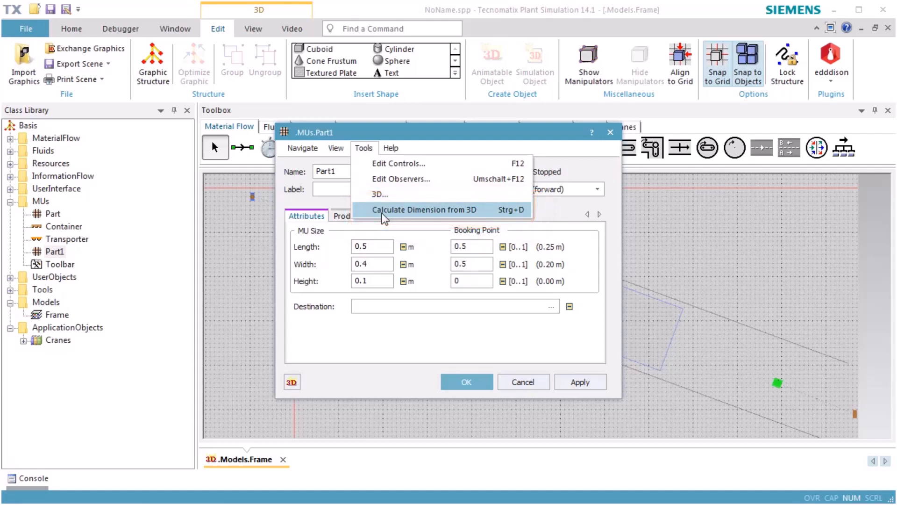
pyautogui.click(423, 209)
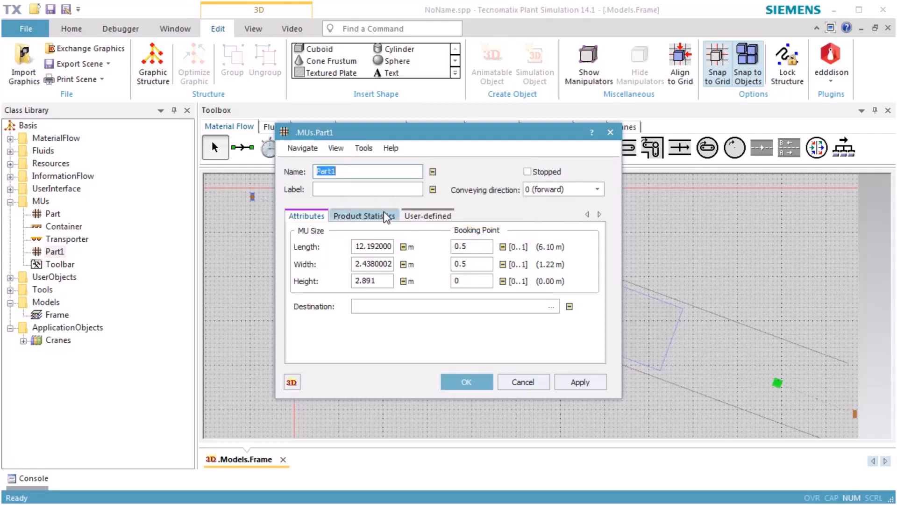
pyautogui.moveTo(445, 373)
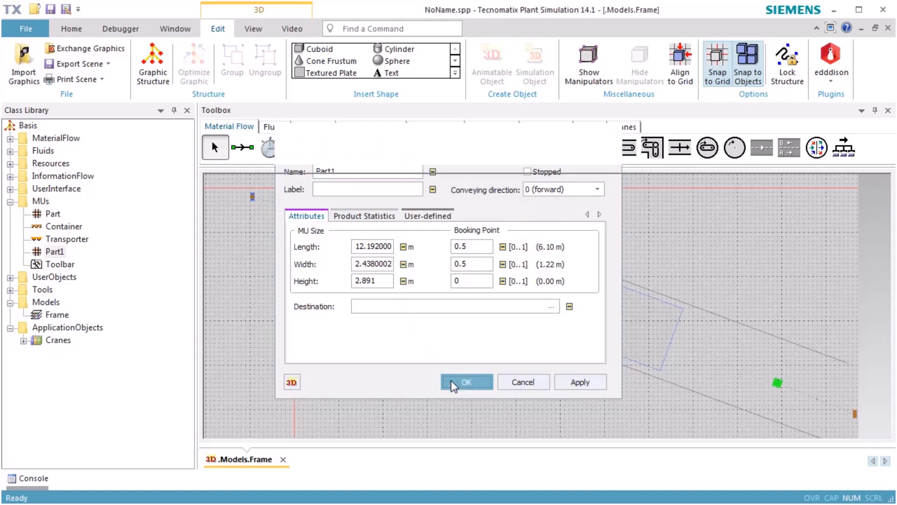
pyautogui.click(466, 381)
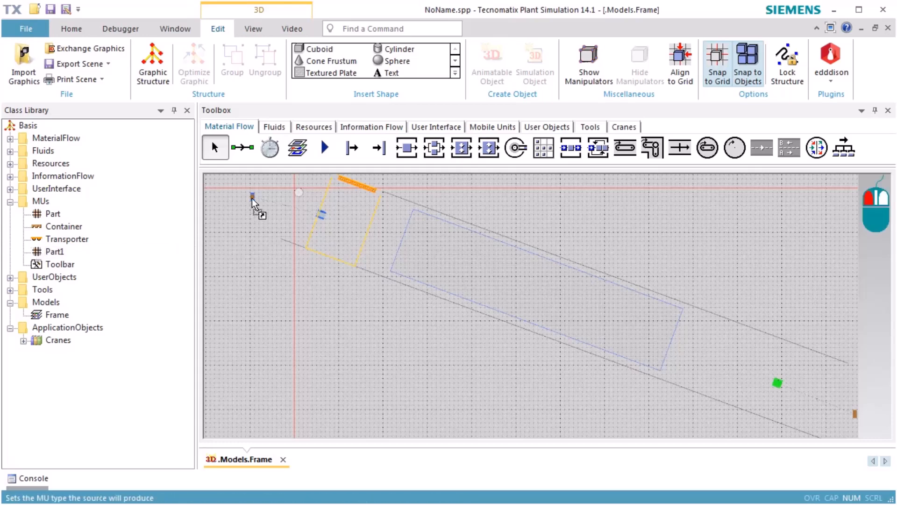
pyautogui.moveTo(253, 202)
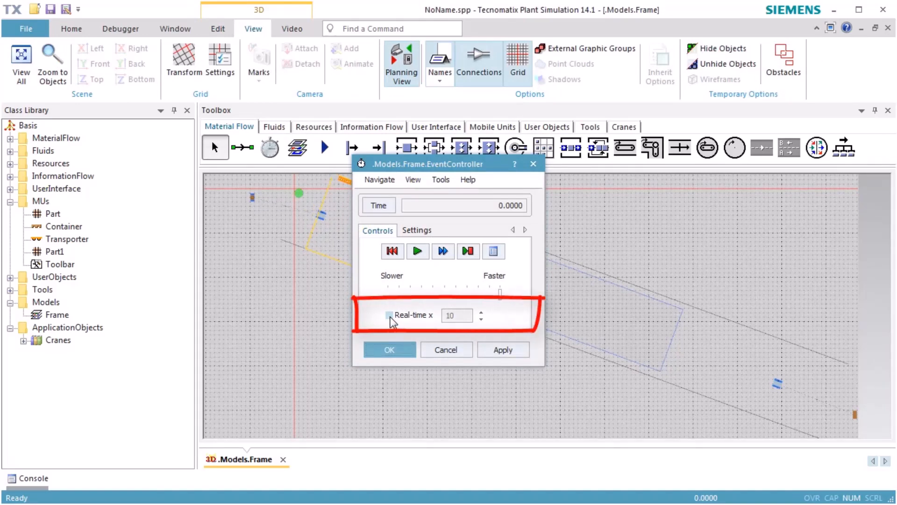
# Step: Switch the EventController to real-time mode at factor 10
pyautogui.click(389, 315)
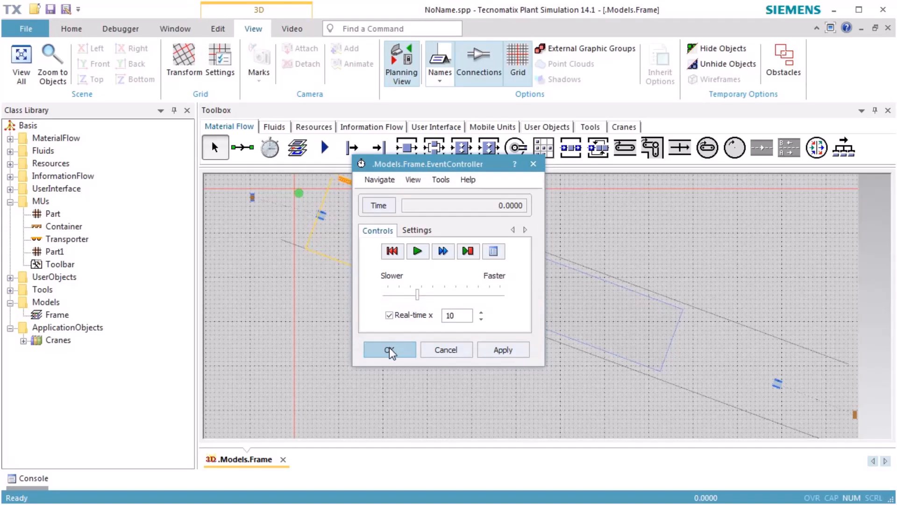